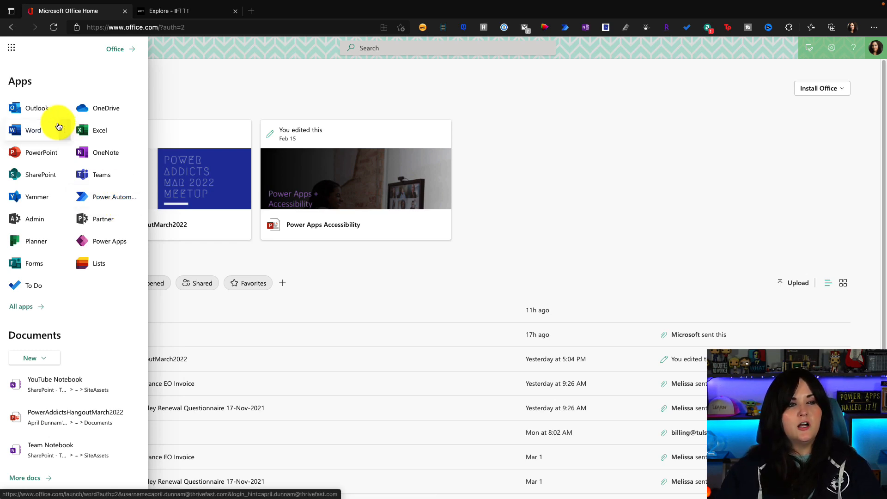
mouse_move(117, 196)
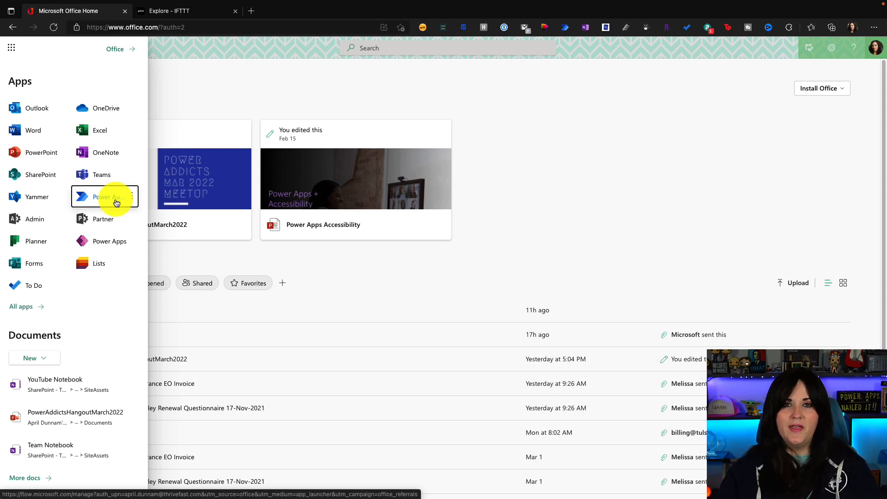
Launch Power Automate from the Office app list and go to My flows.
left_click(107, 196)
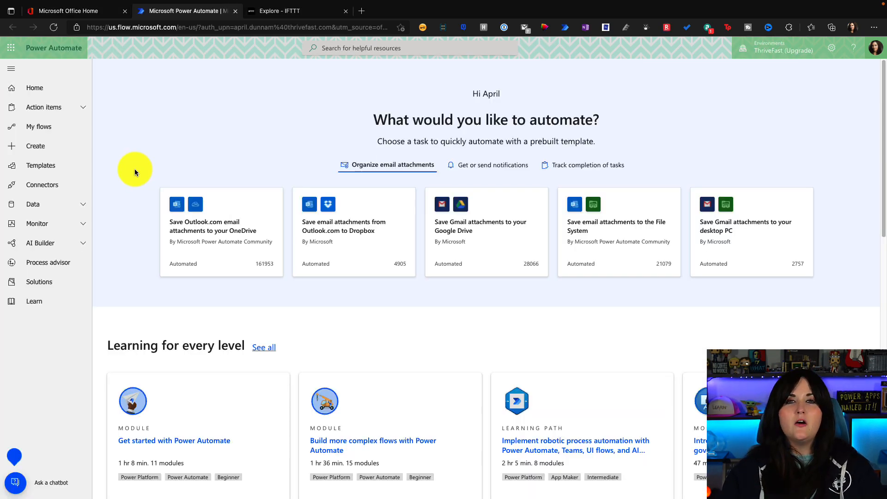
mouse_move(111, 166)
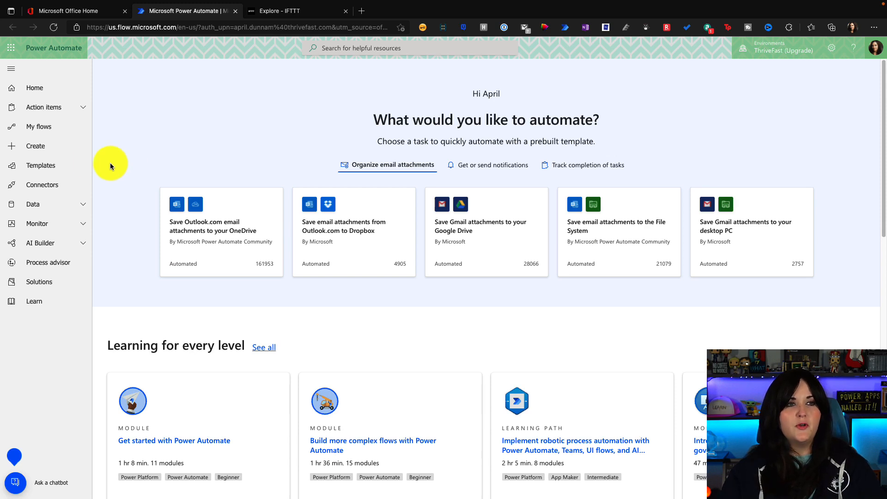
left_click(40, 127)
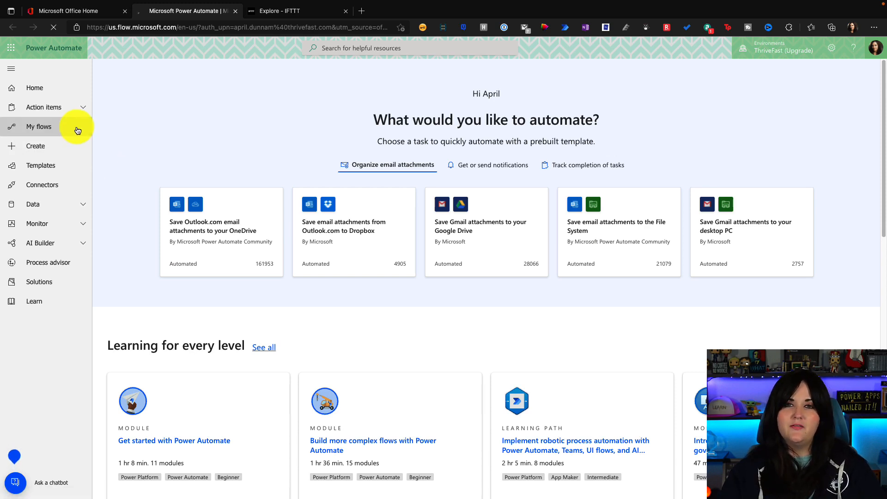
Start a new automated cloud flow named On Air and search triggers for 'outlook calendar'.
left_click(40, 127)
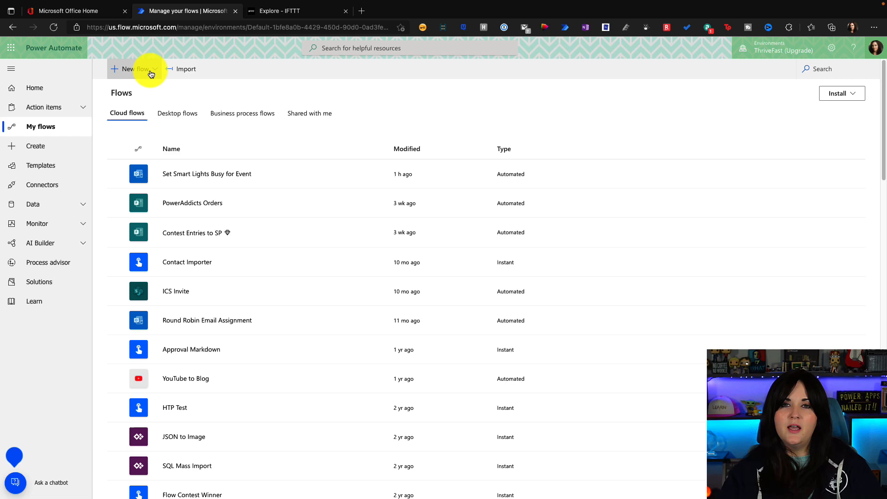
left_click(134, 68)
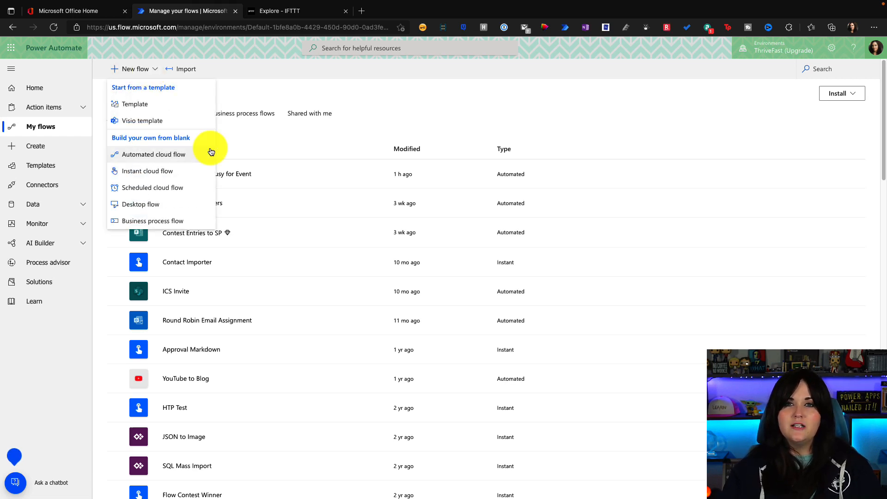
left_click(155, 155)
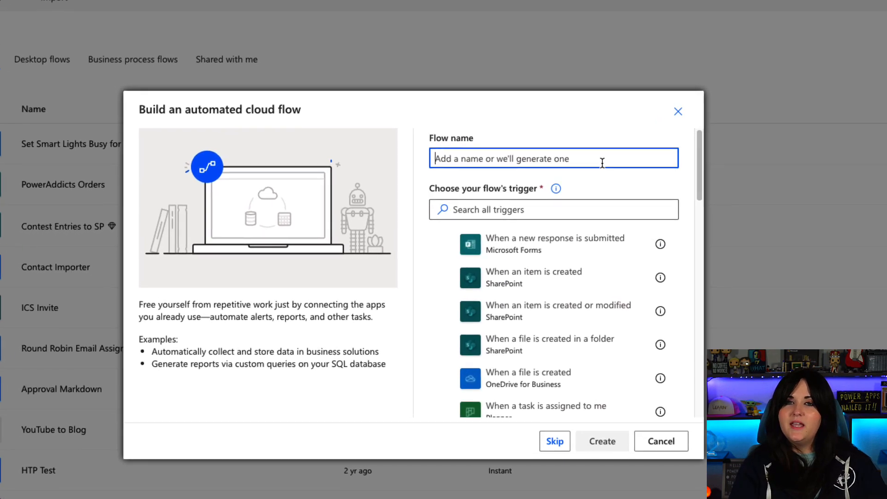
type("On Air")
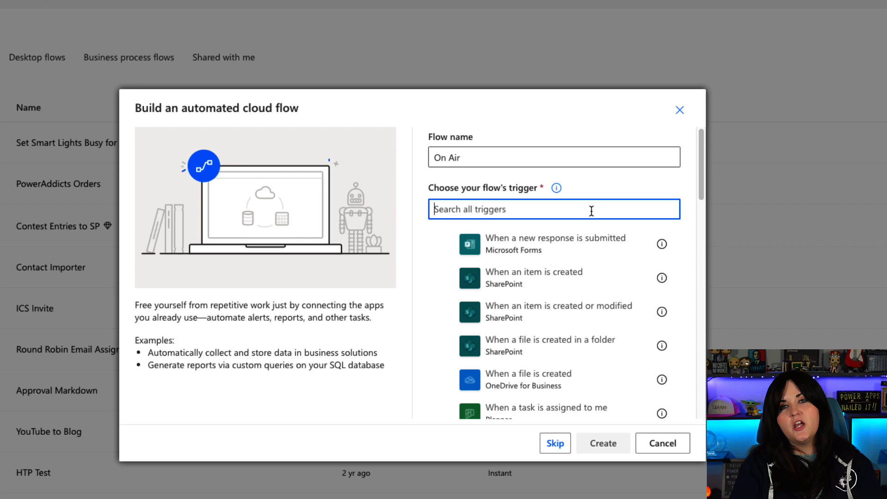
type("outlook calendar")
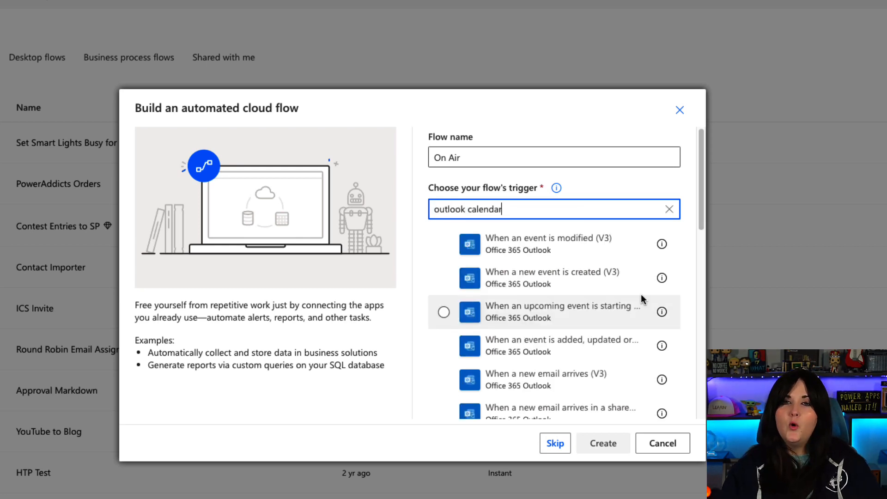
mouse_move(626, 319)
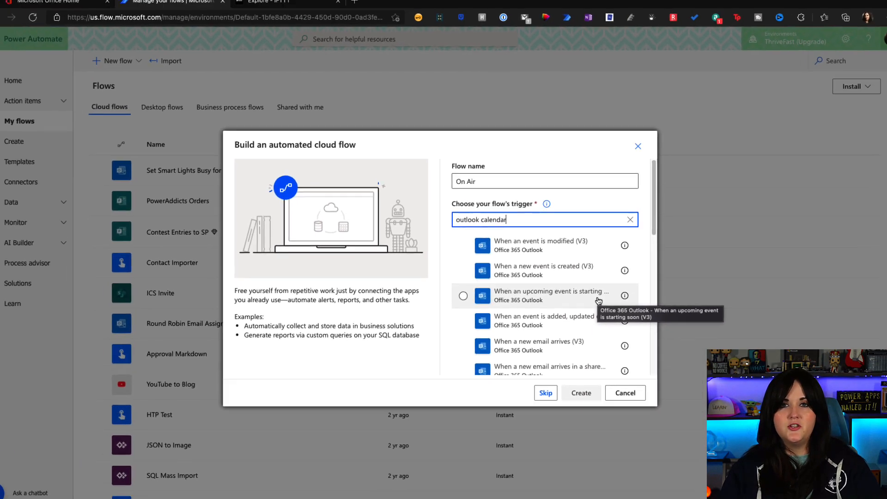
Use the 'When an upcoming event is starting soon (V3)' trigger on the Calendar calendar with advanced options shown.
left_click(580, 393)
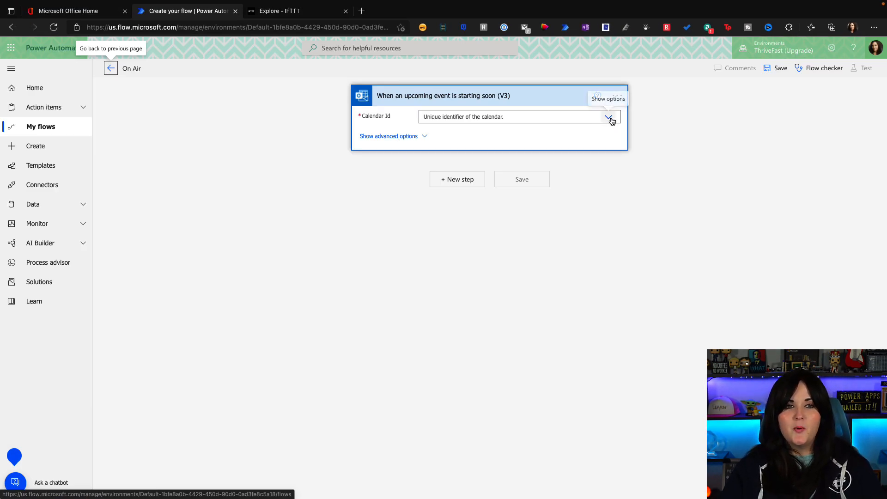
left_click(610, 119)
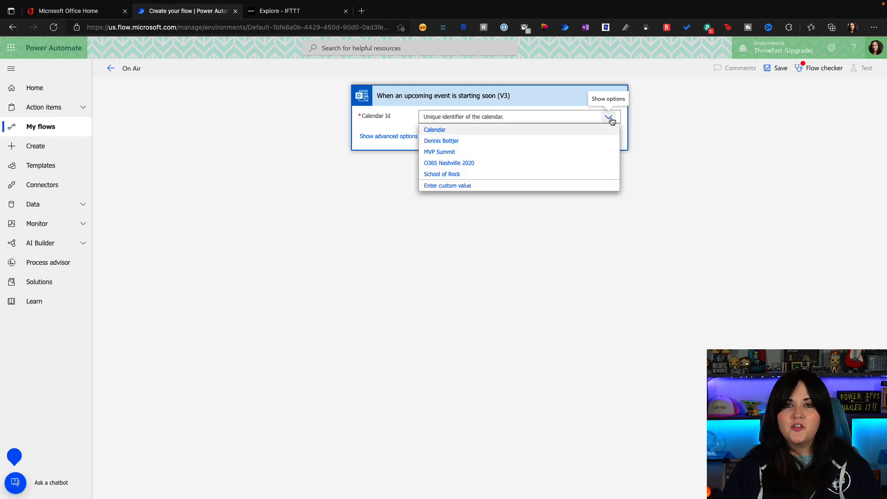
mouse_move(464, 135)
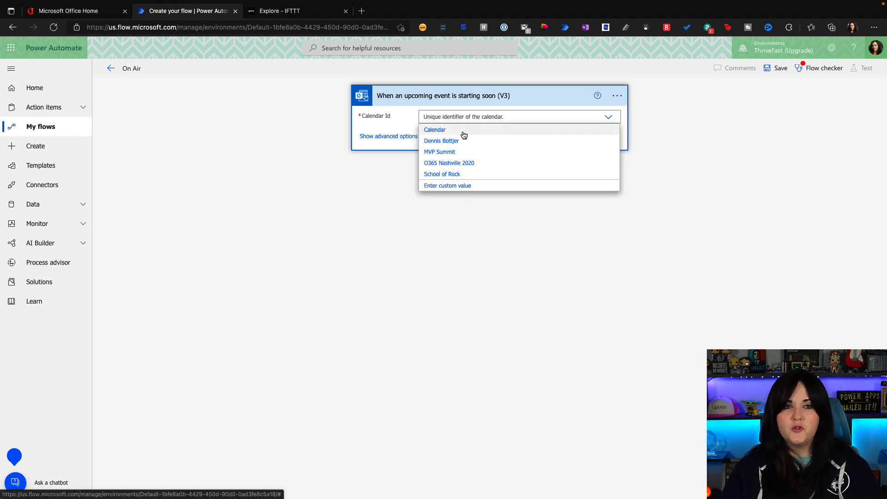
left_click(434, 129)
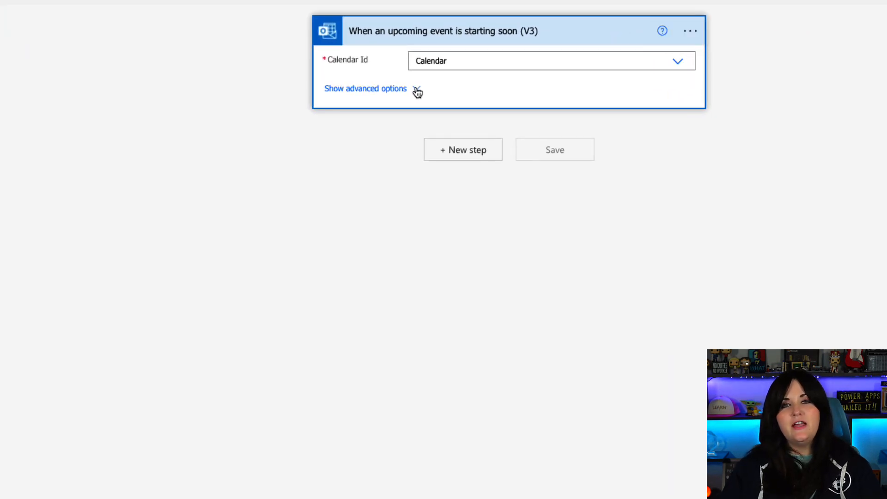
left_click(365, 89)
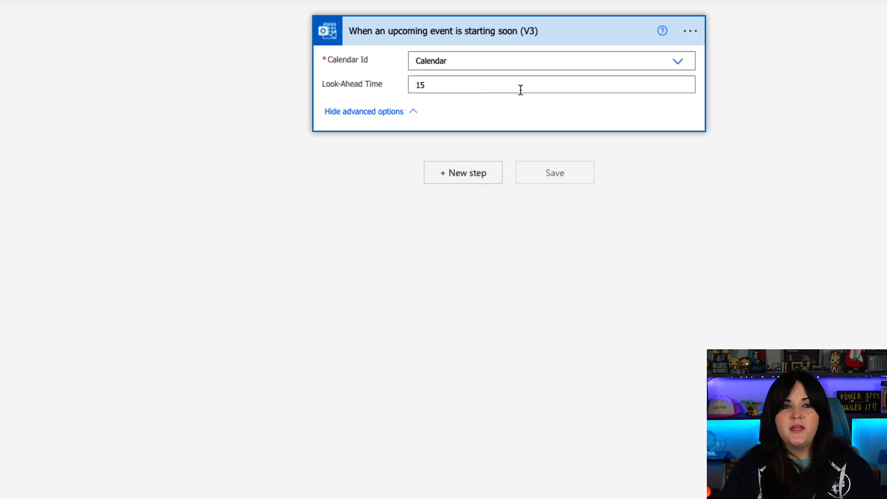
mouse_move(520, 90)
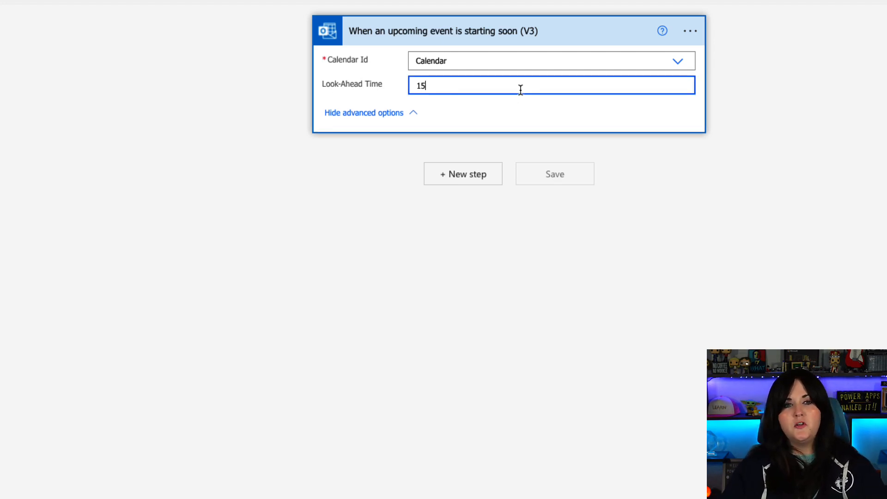
key("Backspace")
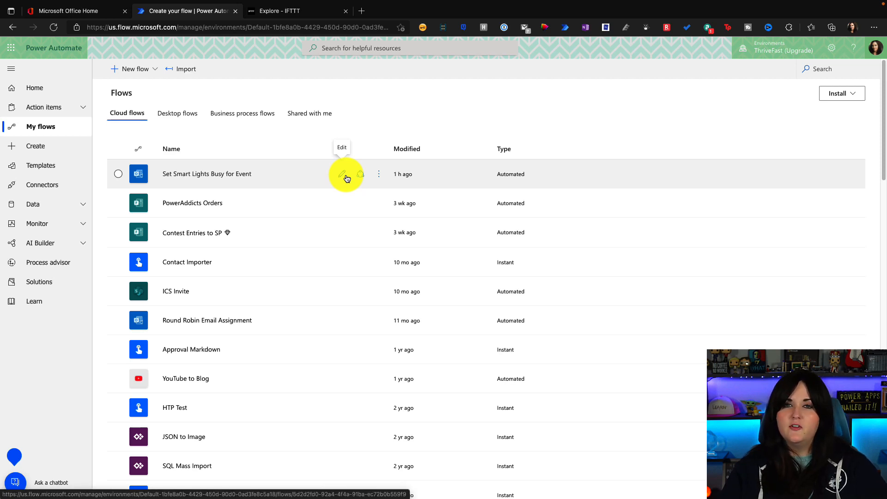
Edit the Set Smart Lights Busy for Event flow and add a new action after the trigger, searching 'http'.
left_click(341, 174)
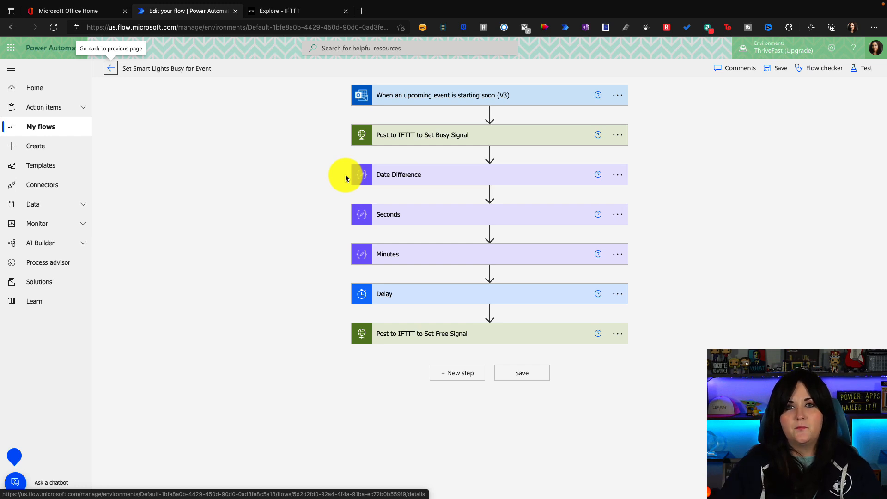
mouse_move(521, 138)
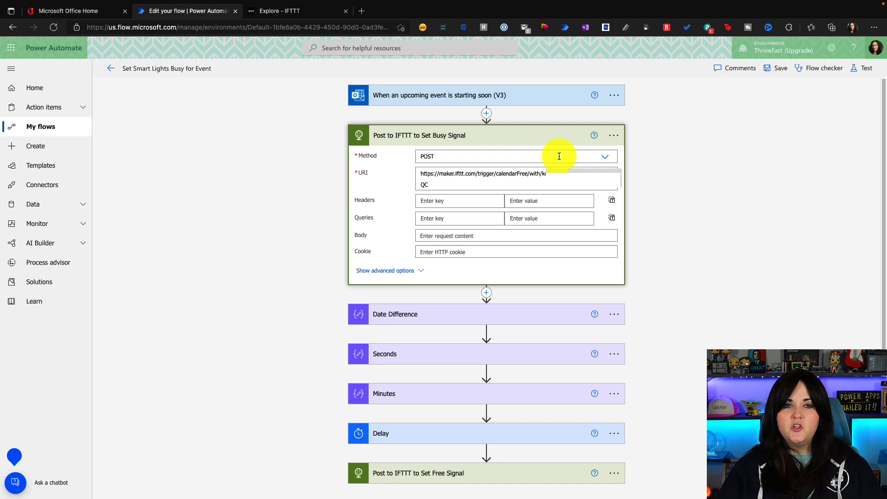
mouse_move(760, 241)
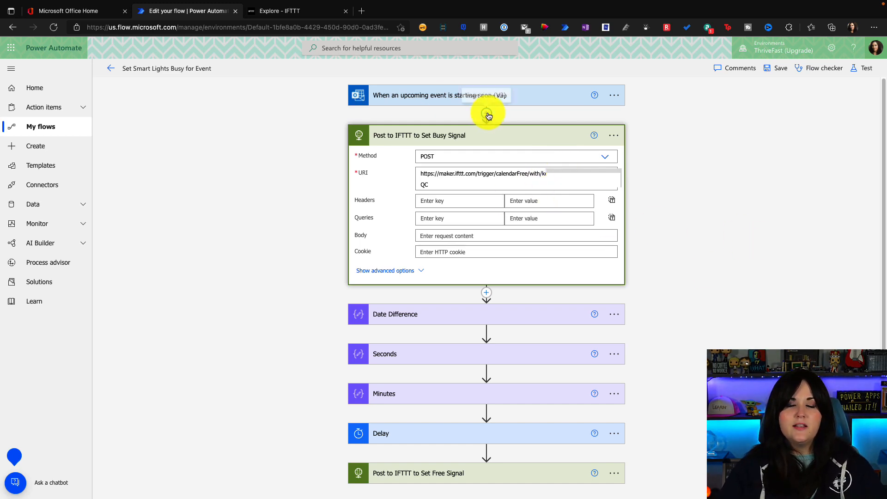
left_click(485, 113)
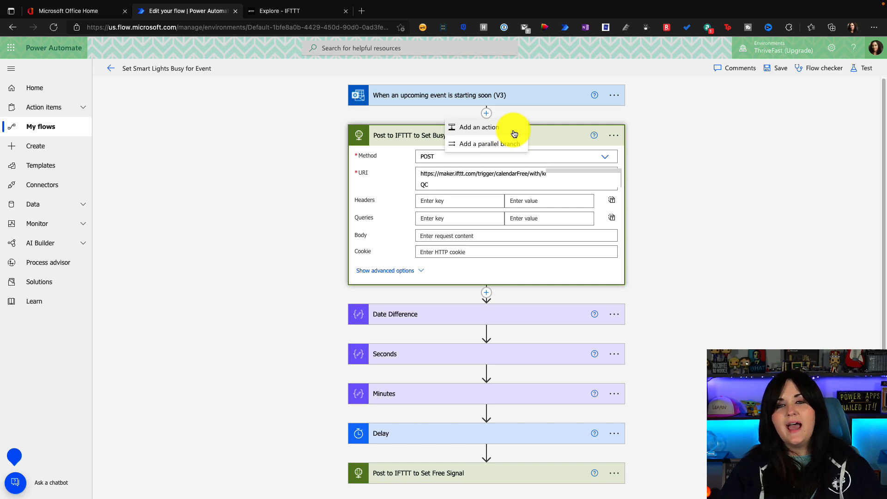
left_click(478, 127)
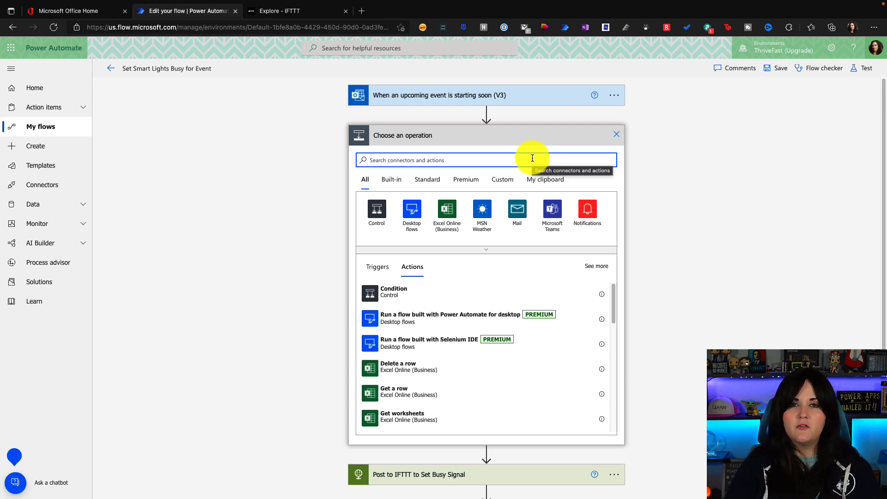
type("http")
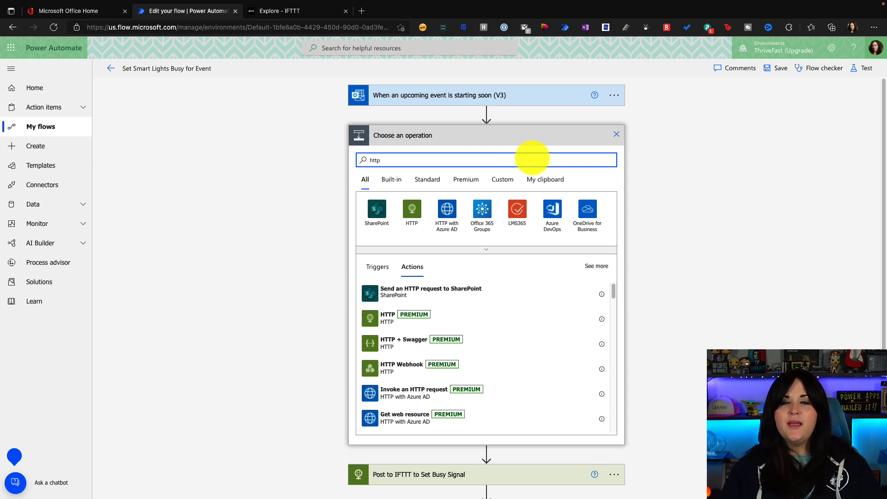
mouse_move(520, 364)
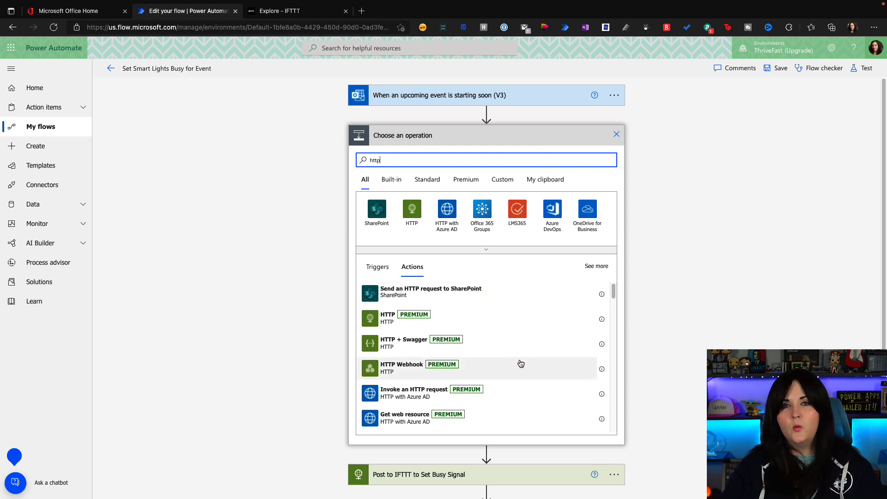
mouse_move(503, 317)
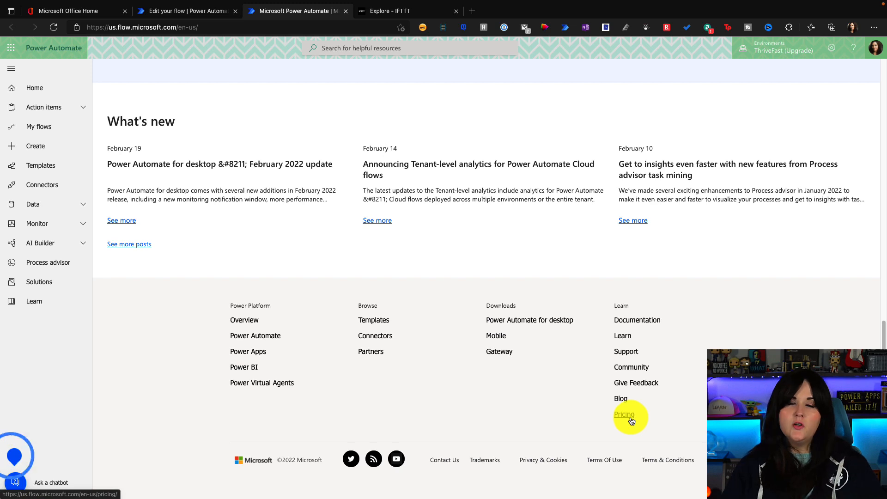
Review the Power Automate pricing page, then close it to return to the flow editor.
left_click(624, 414)
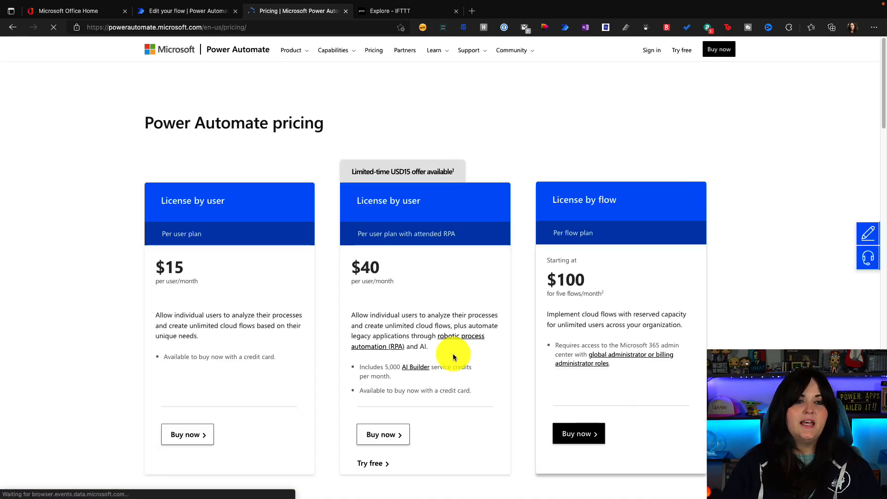
mouse_move(107, 232)
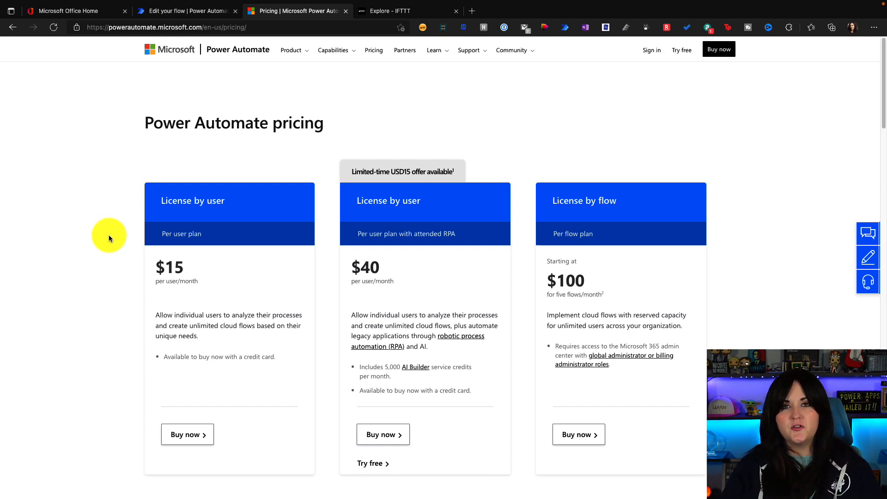
mouse_move(313, 5)
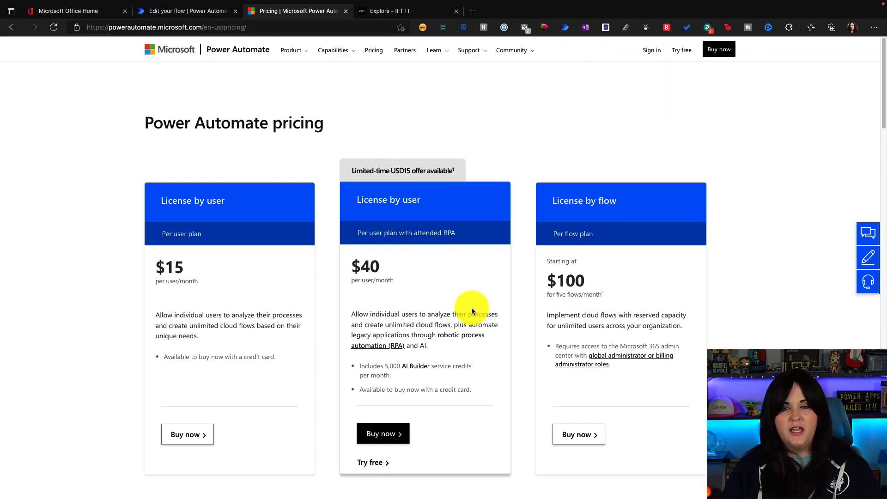
left_click(186, 11)
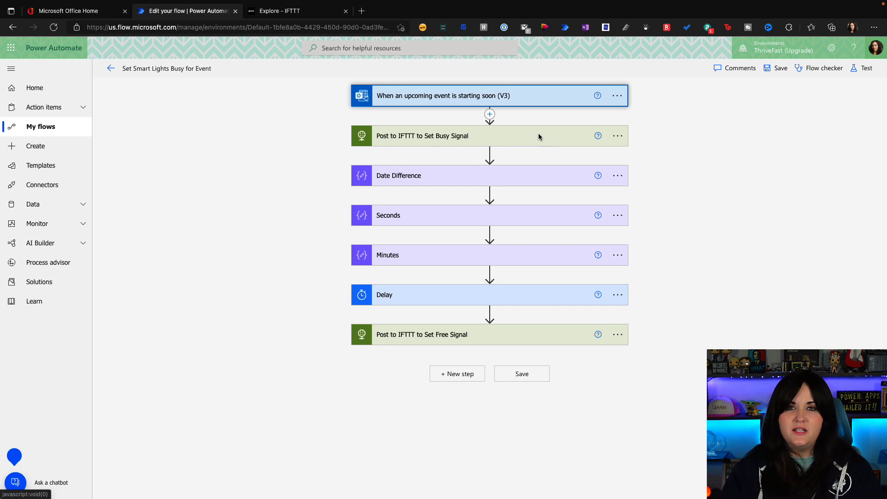
mouse_move(490, 115)
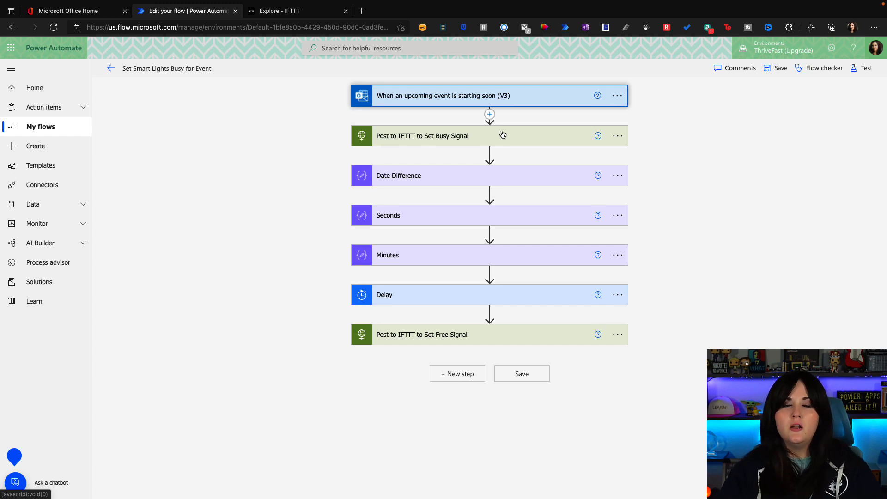
mouse_move(489, 94)
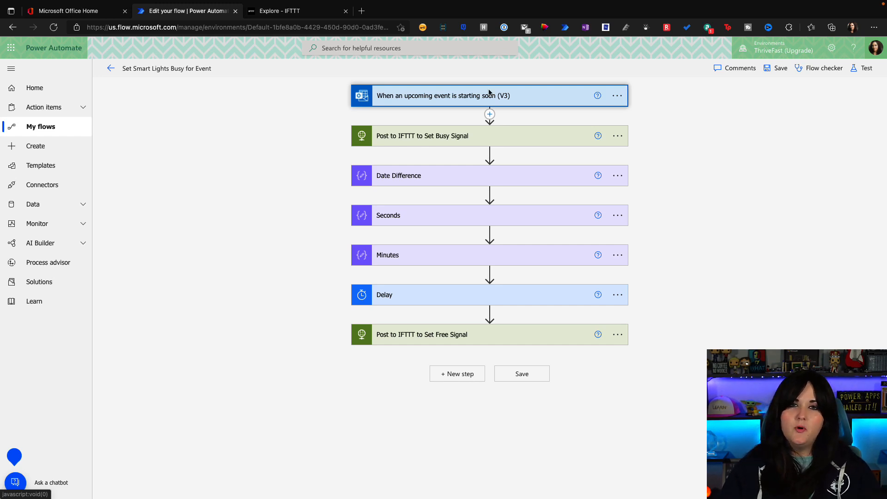
Switch to the IFTTT site and browse the My Applets list for the On Air applet.
left_click(296, 12)
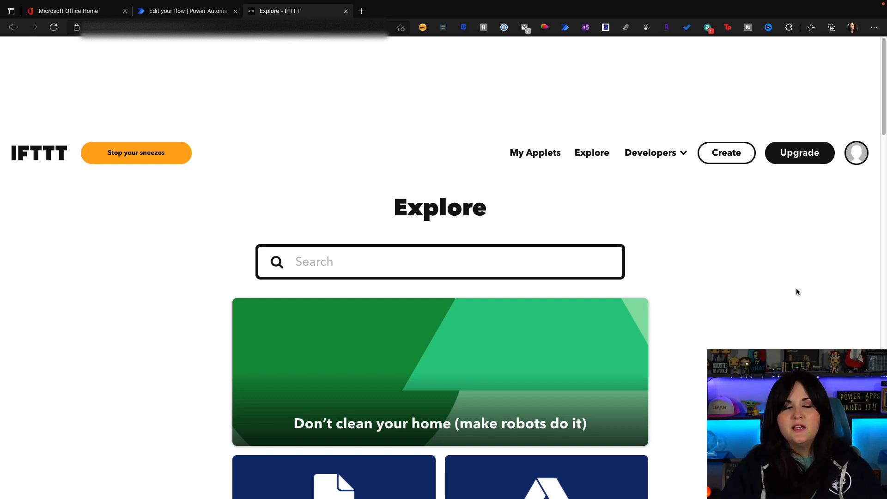
mouse_move(535, 152)
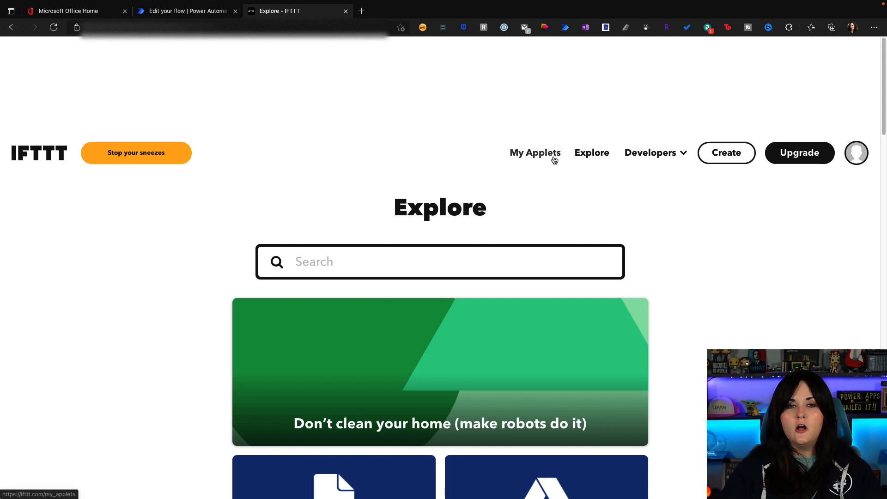
left_click(535, 152)
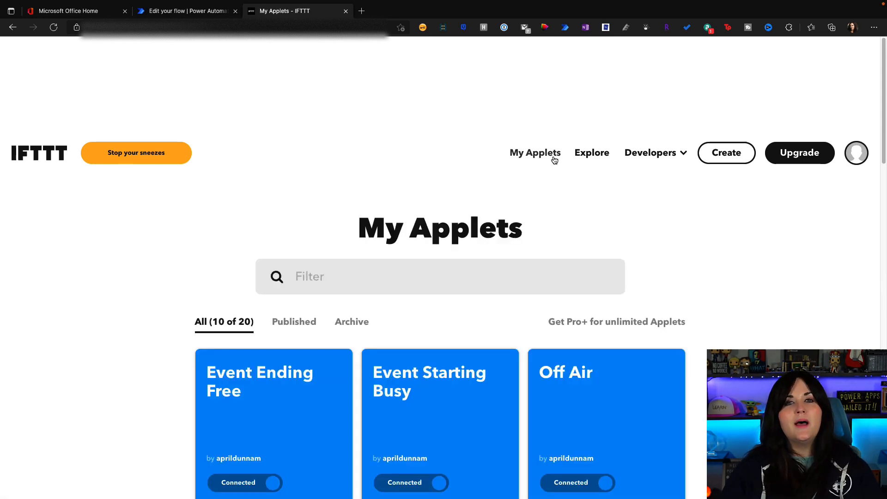
scroll("down", 3)
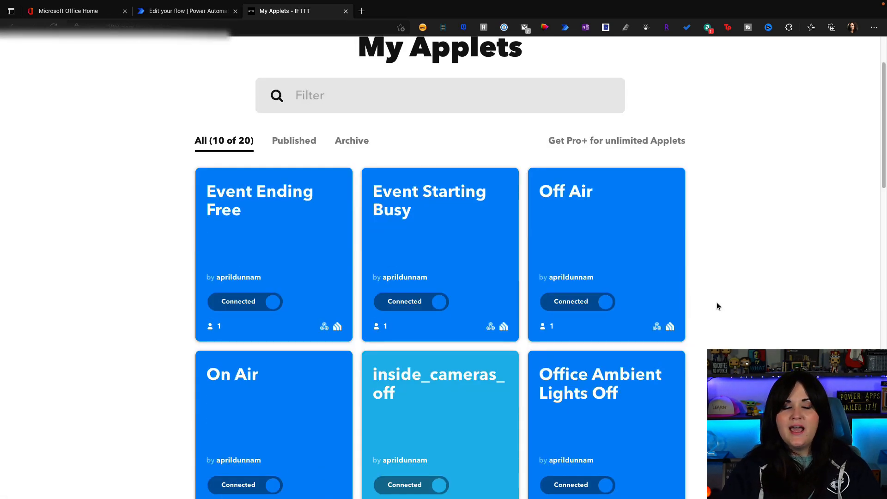
scroll("down", 3)
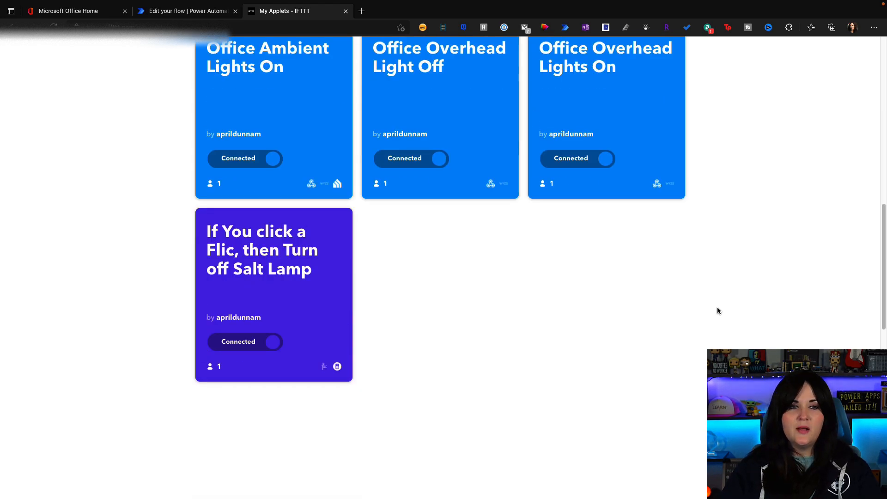
scroll("up", 3)
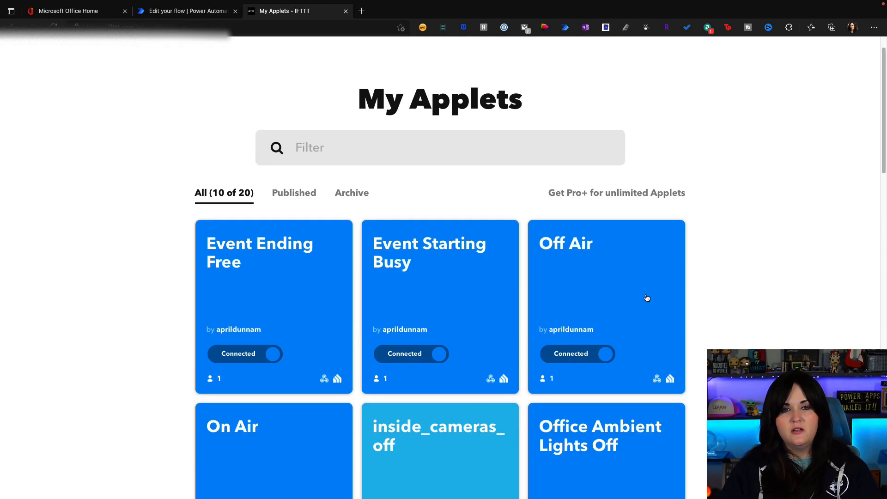
scroll("up", 3)
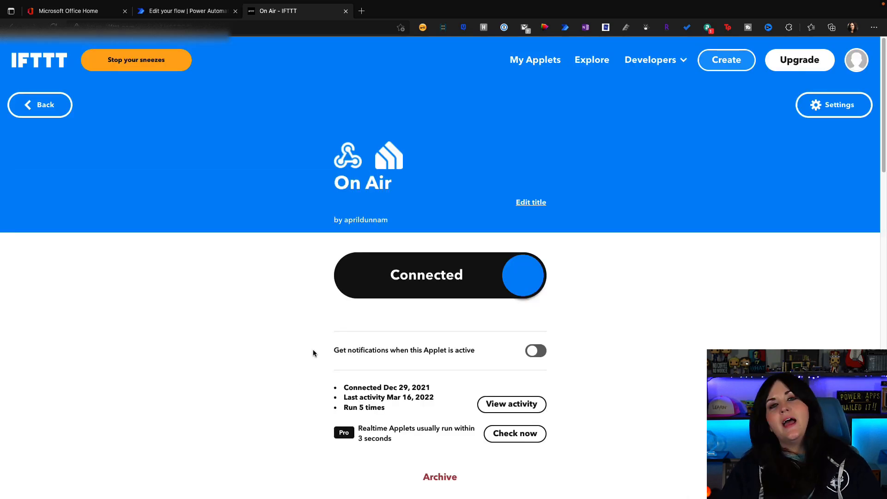
mouse_move(833, 105)
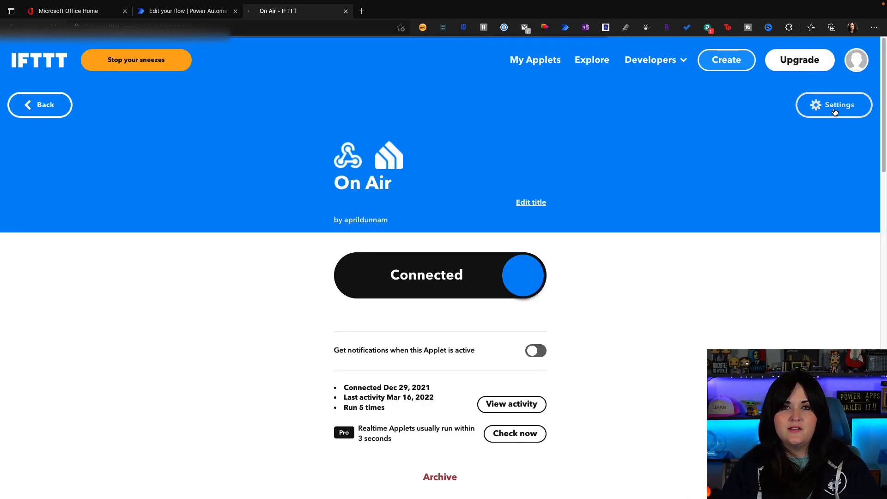
left_click(834, 104)
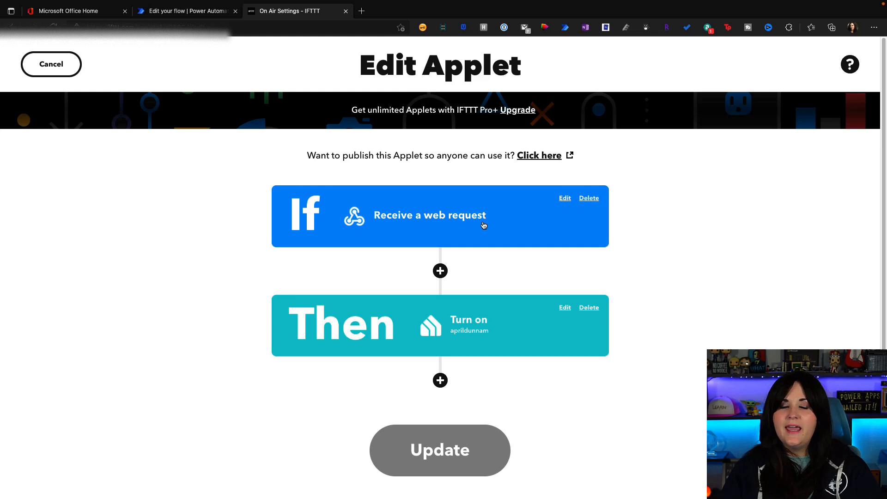
mouse_move(542, 377)
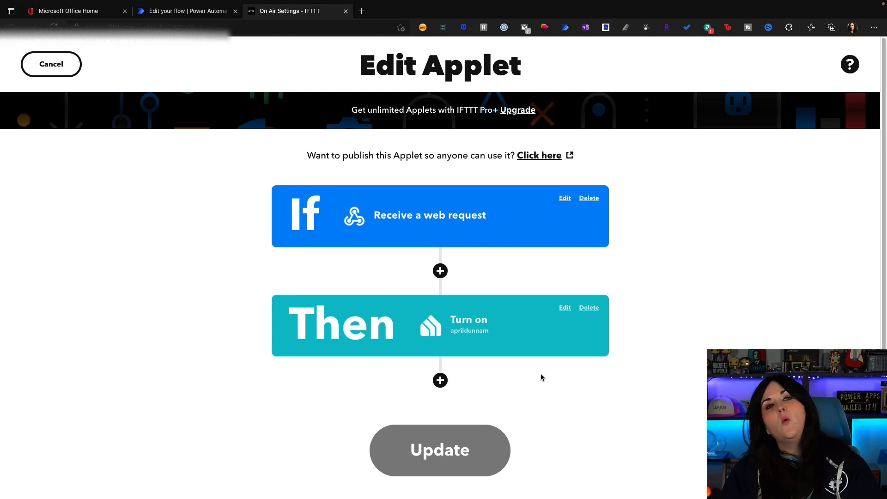
mouse_move(515, 331)
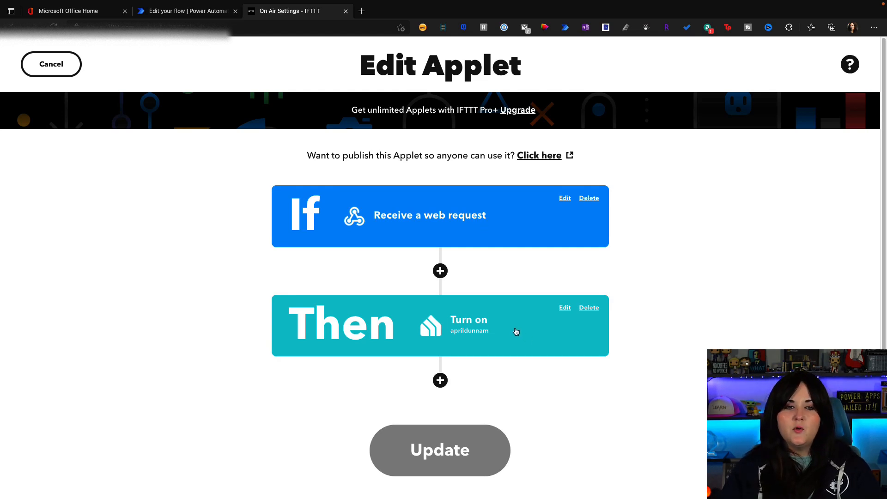
left_click(564, 307)
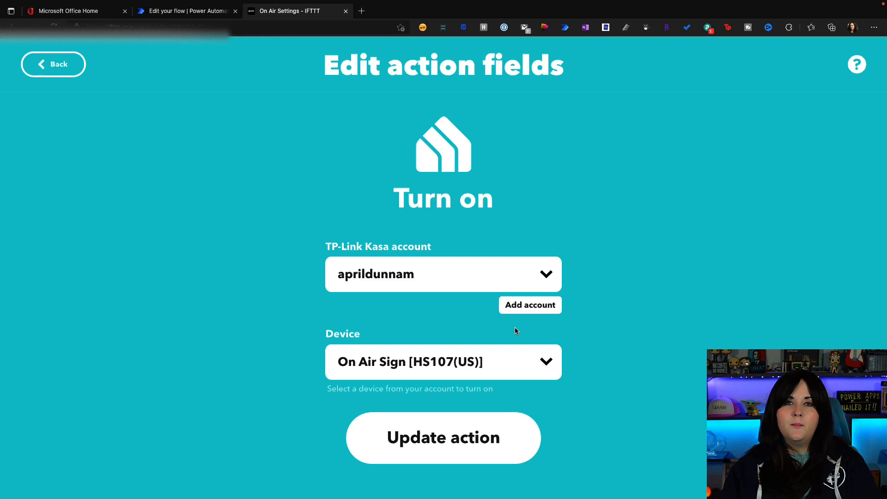
left_click(442, 437)
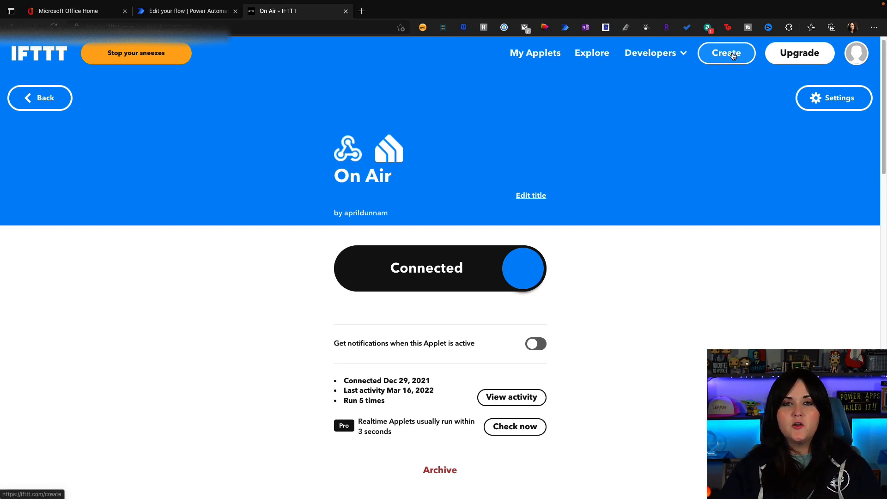
Create a new IFTTT applet with Webhooks as its trigger service.
left_click(726, 53)
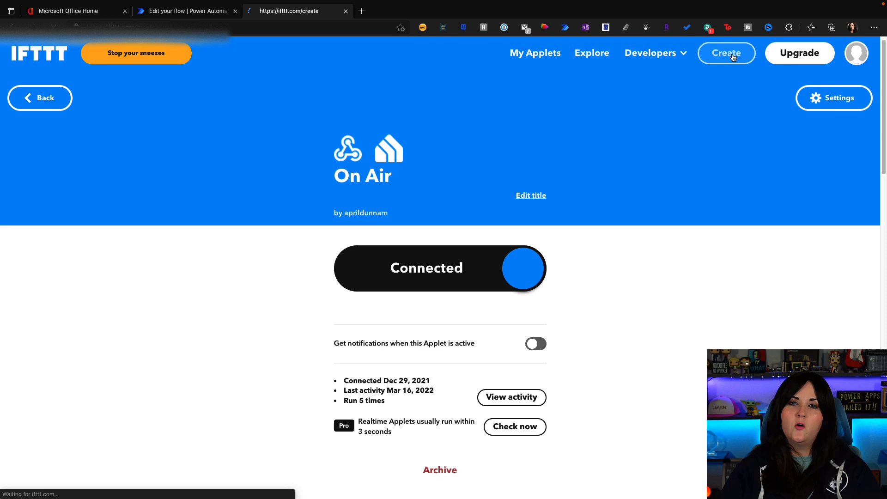
left_click(727, 52)
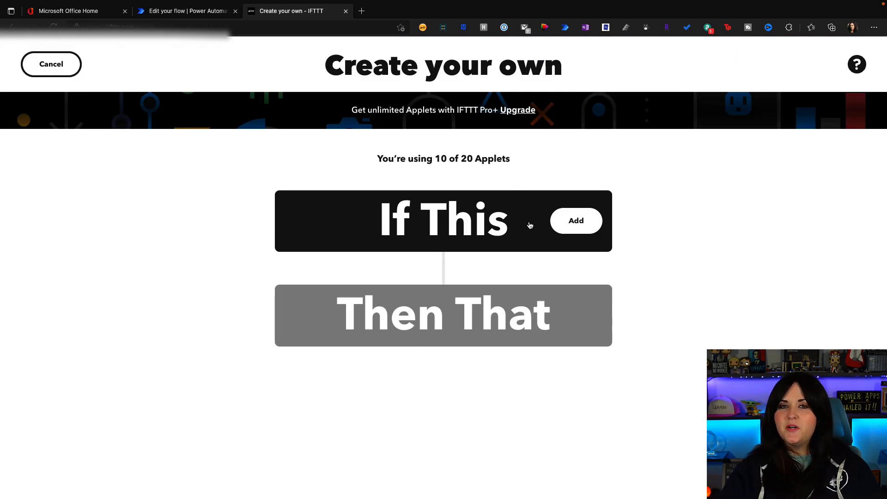
mouse_move(572, 232)
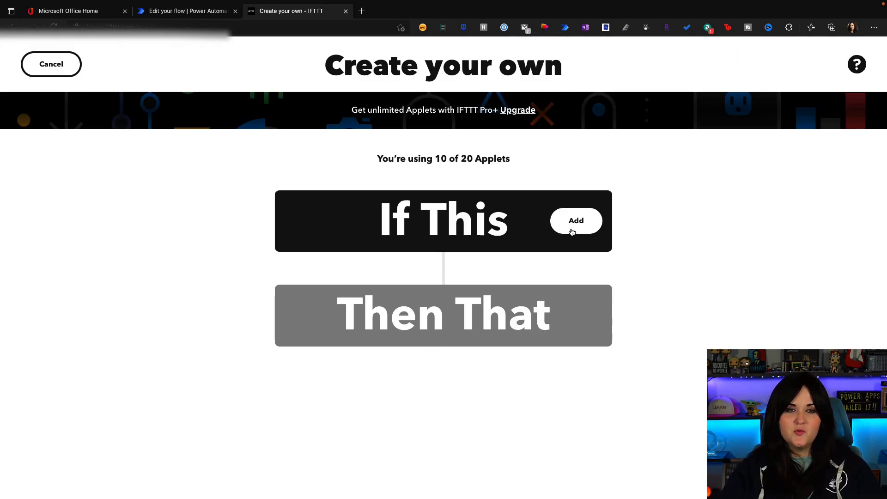
left_click(576, 221)
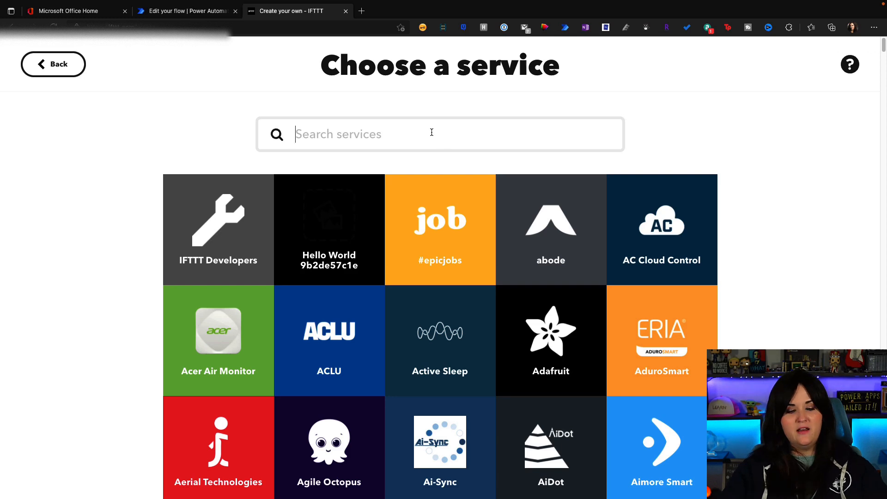
type("web")
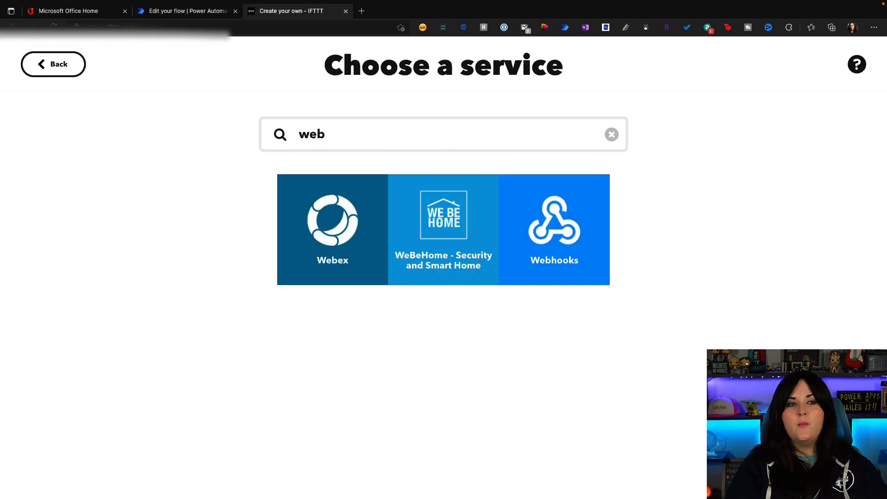
left_click(553, 230)
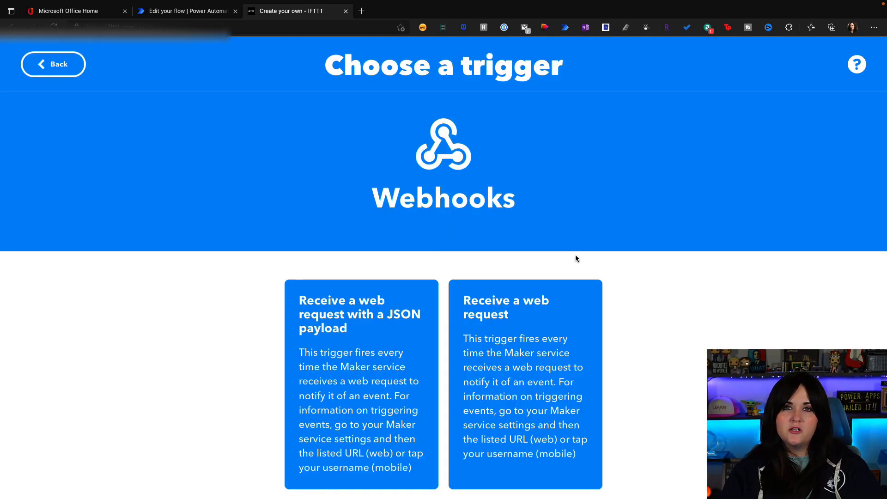
mouse_move(548, 361)
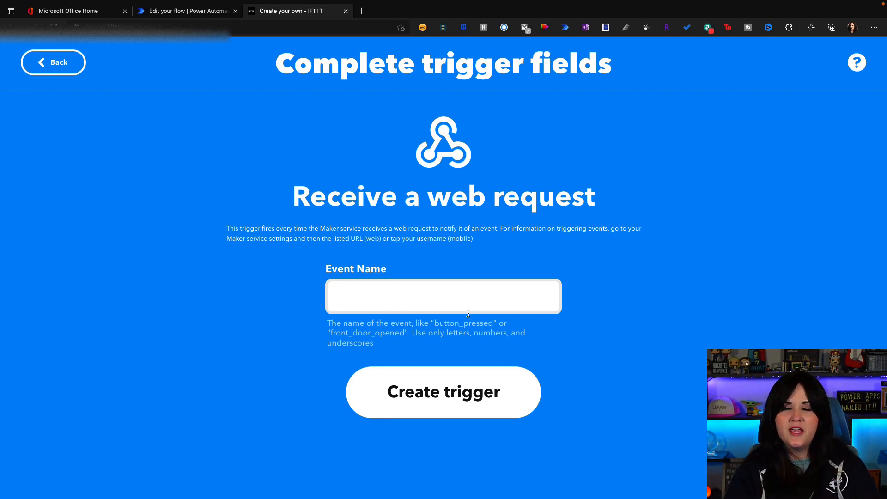
Set the 'Receive a web request' trigger's Event Name to on_air and create it.
type("on")
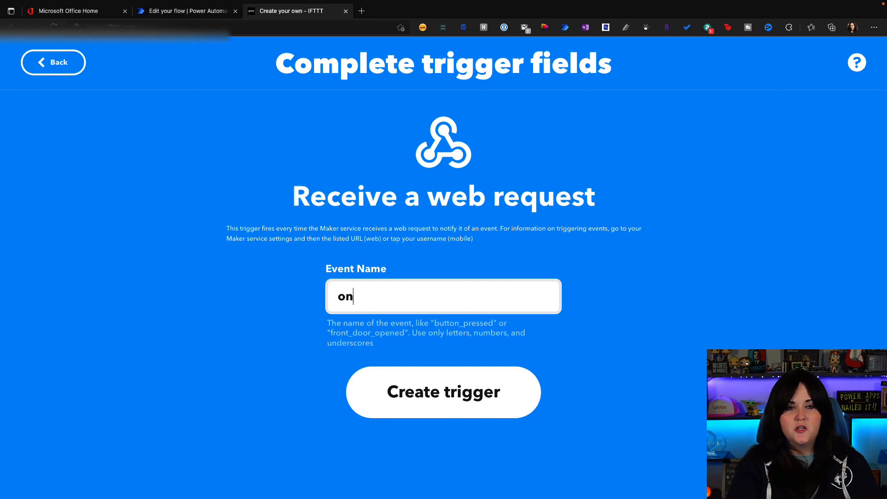
type("_air")
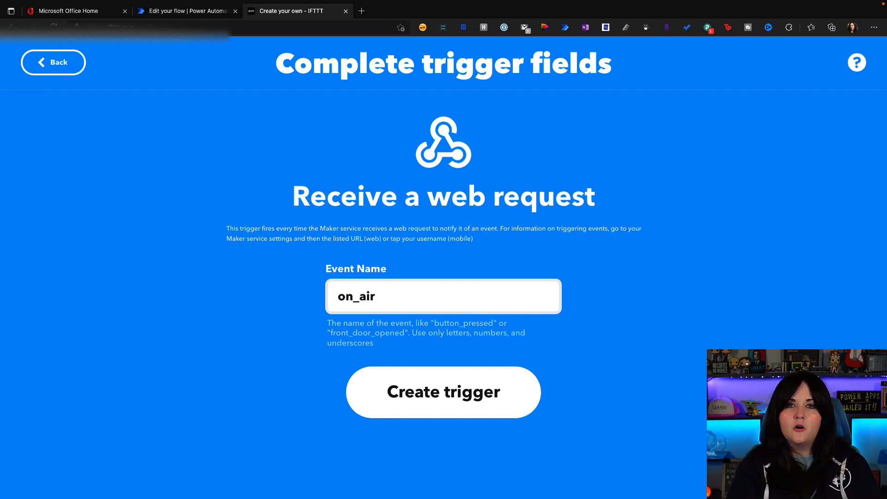
right_click(355, 296)
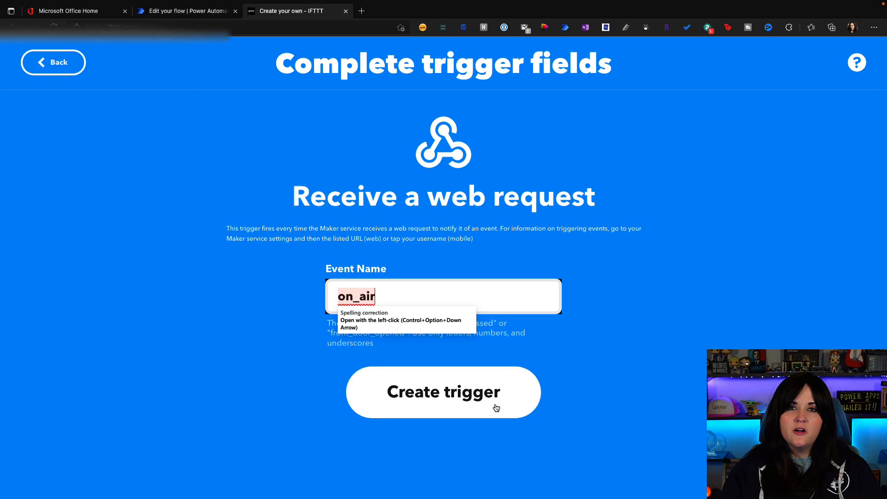
left_click(443, 392)
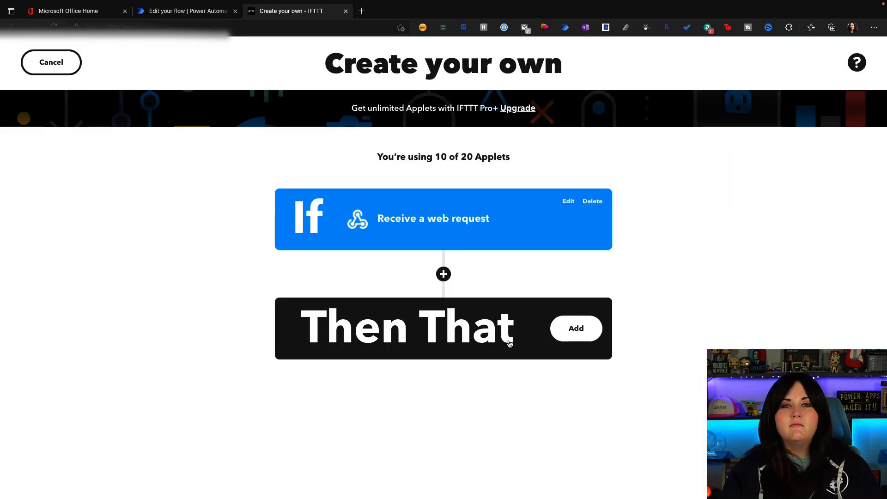
Add a TP-Link Kasa 'Turn on' action targeting the On Air Sign device.
left_click(575, 329)
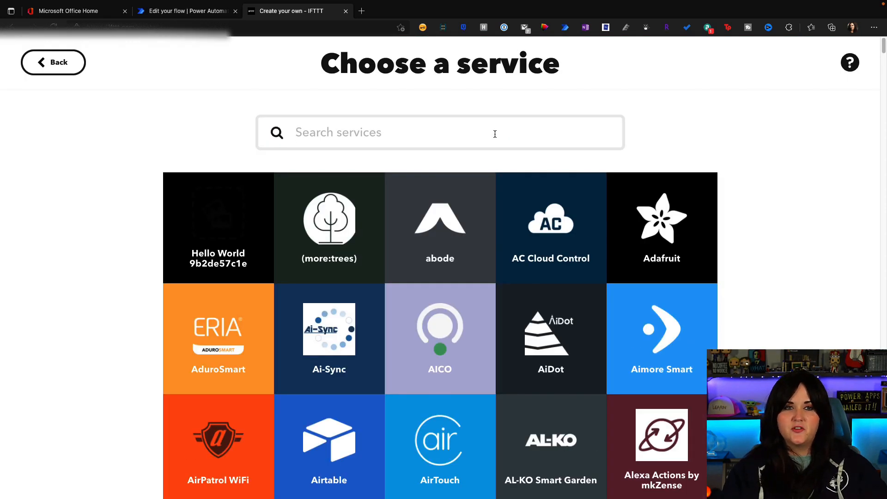
type("kasa")
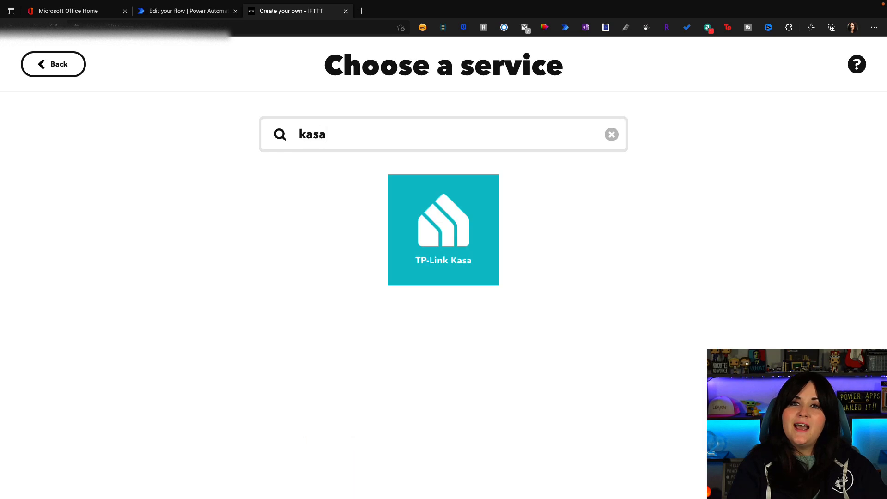
mouse_move(517, 307)
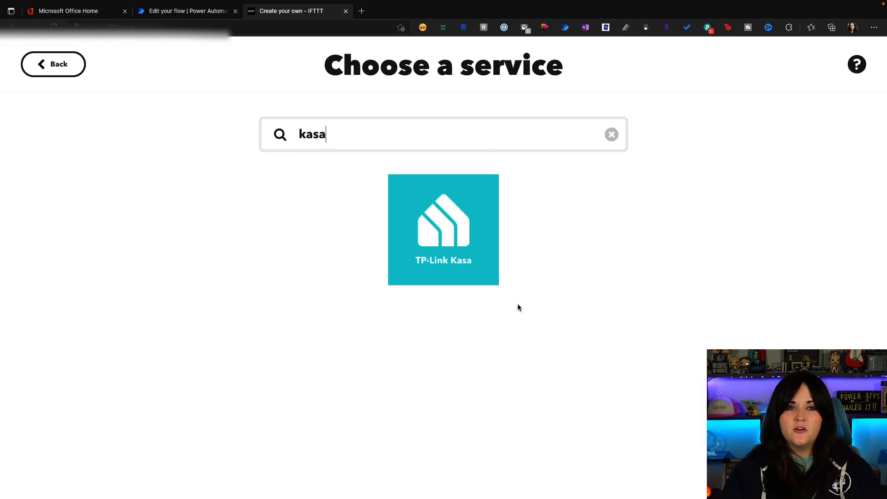
left_click(443, 230)
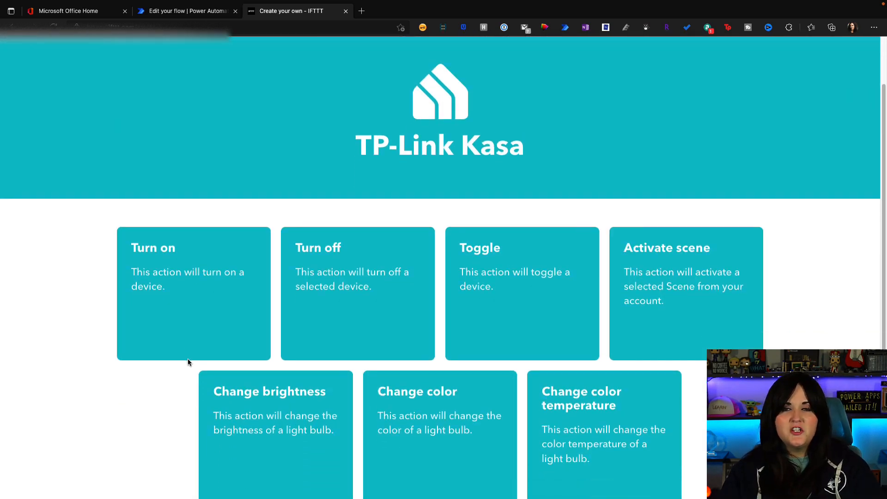
left_click(193, 293)
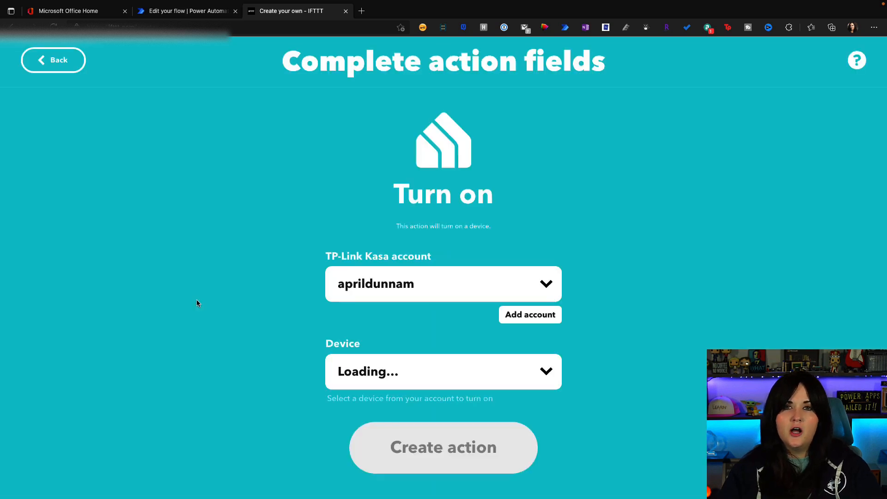
left_click(443, 372)
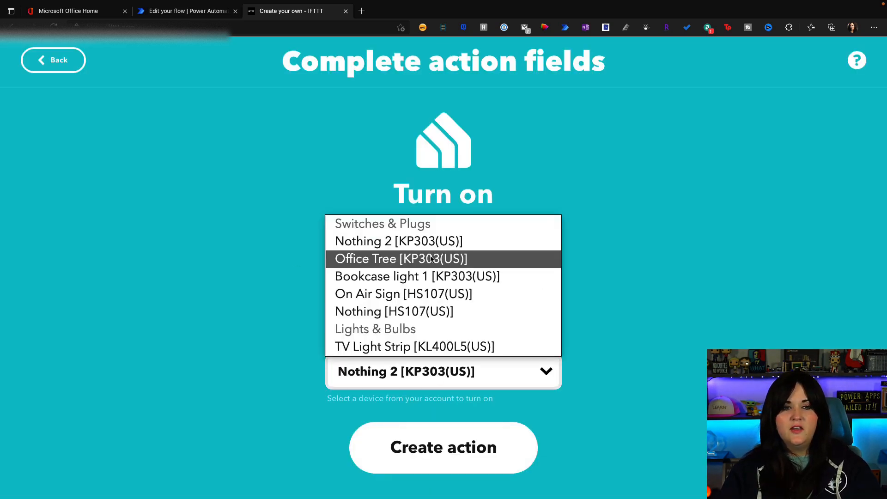
mouse_move(404, 294)
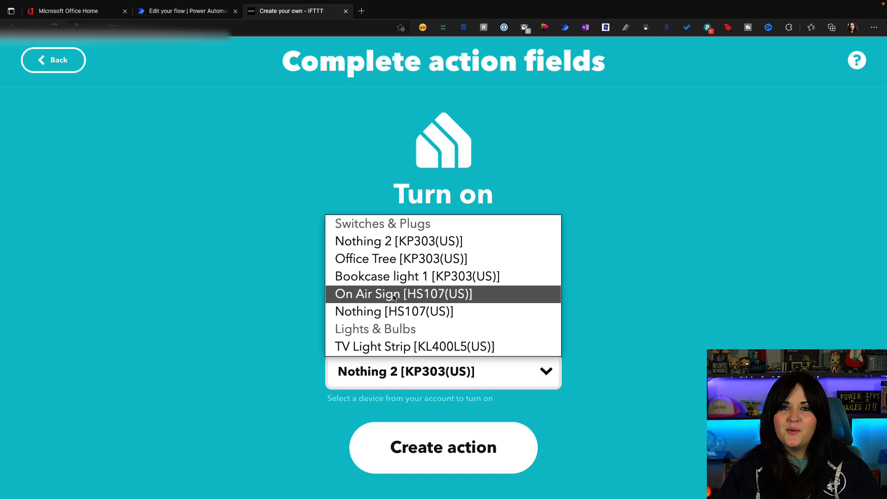
left_click(53, 60)
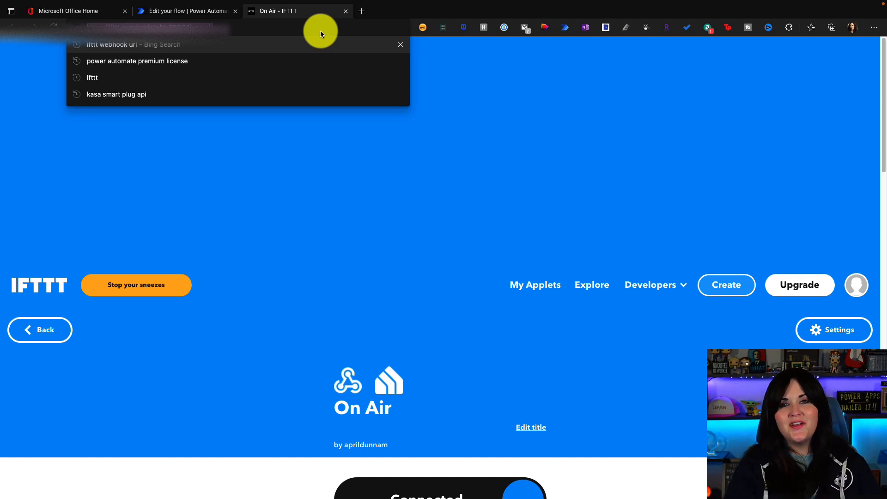
Go to maker.ifttt.com, view the Webhooks documentation and select the {event} placeholder in the POST URL.
type("maker.i")
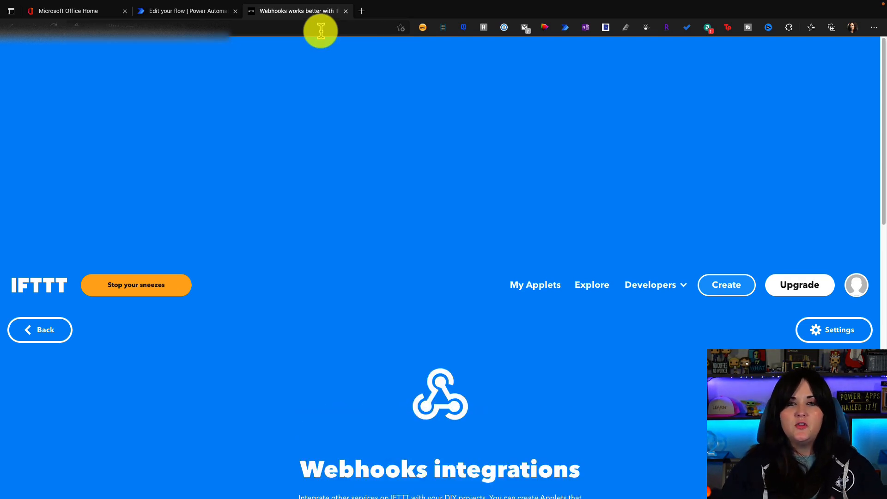
scroll("down", 3)
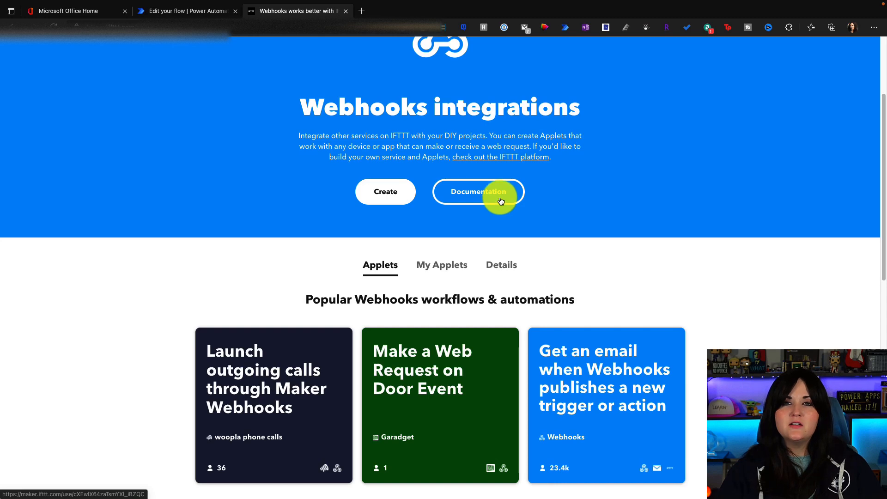
left_click(478, 192)
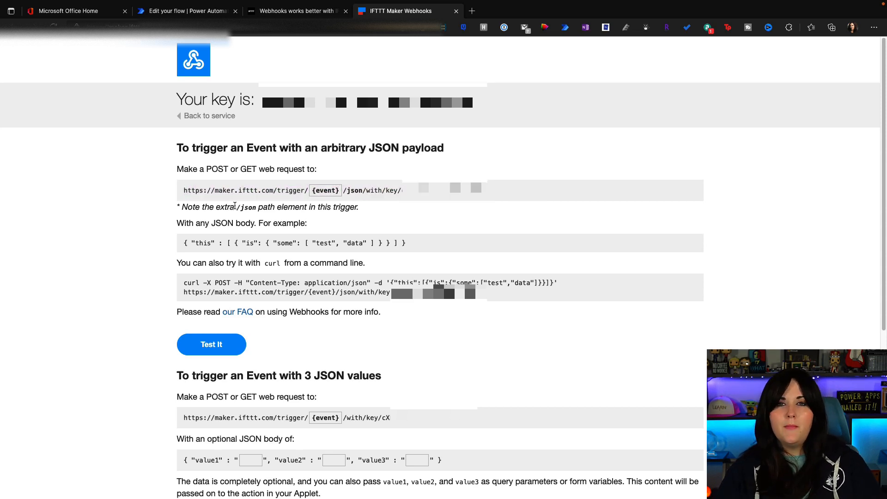
mouse_move(275, 202)
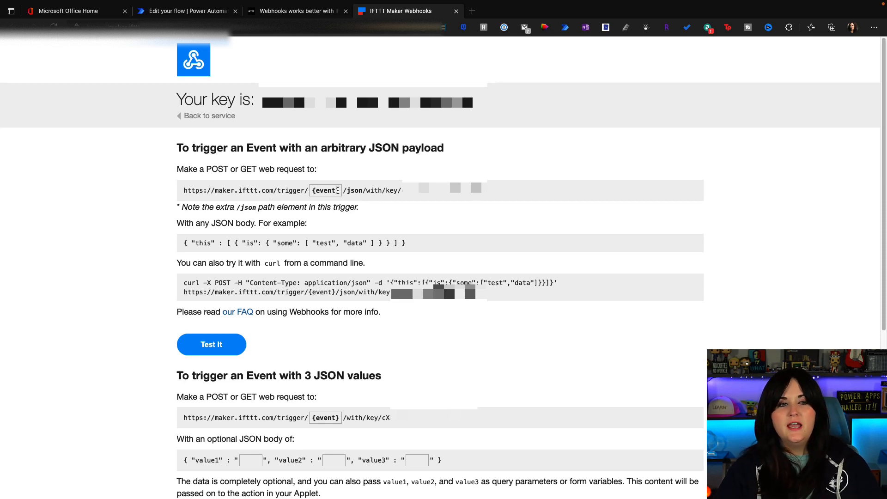
double_click(326, 190)
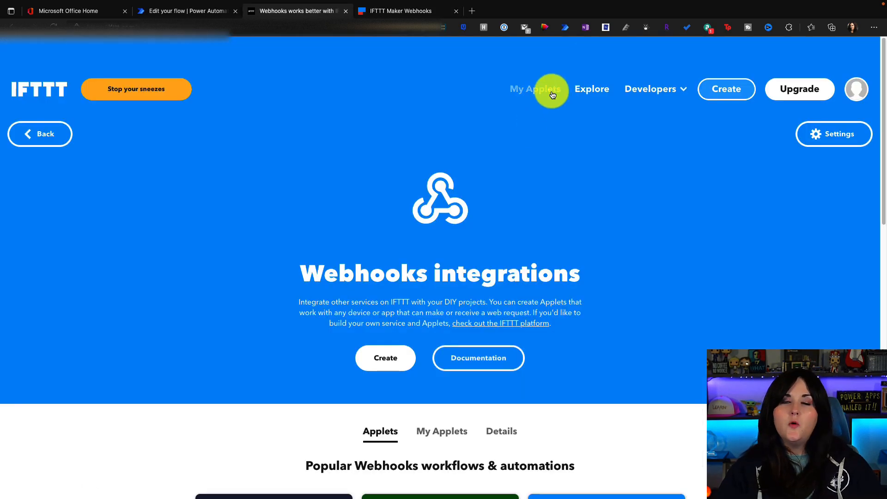
Check the On Air applet's settings for event name on_air, then return to the Power Automate flow.
left_click(532, 89)
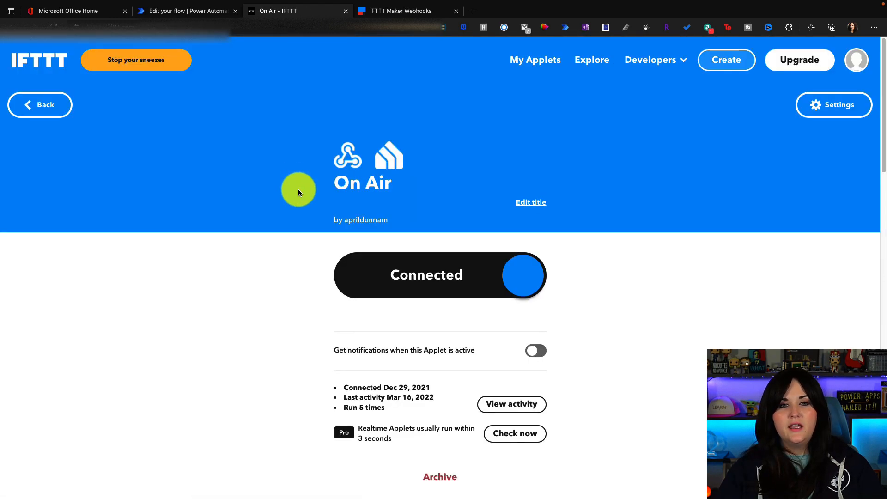
mouse_move(834, 105)
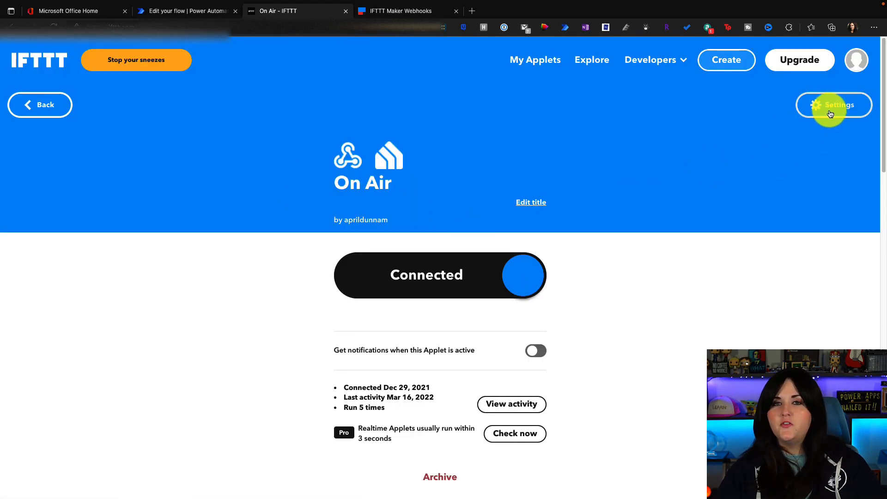
left_click(834, 105)
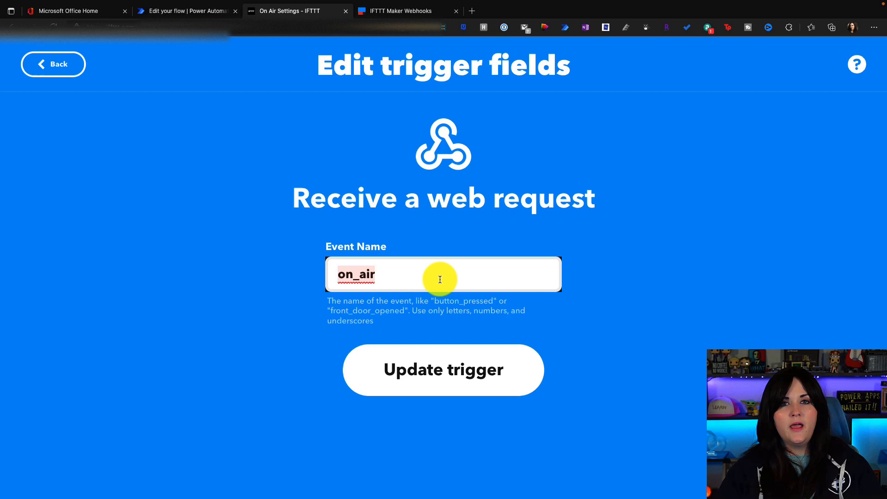
left_click(184, 12)
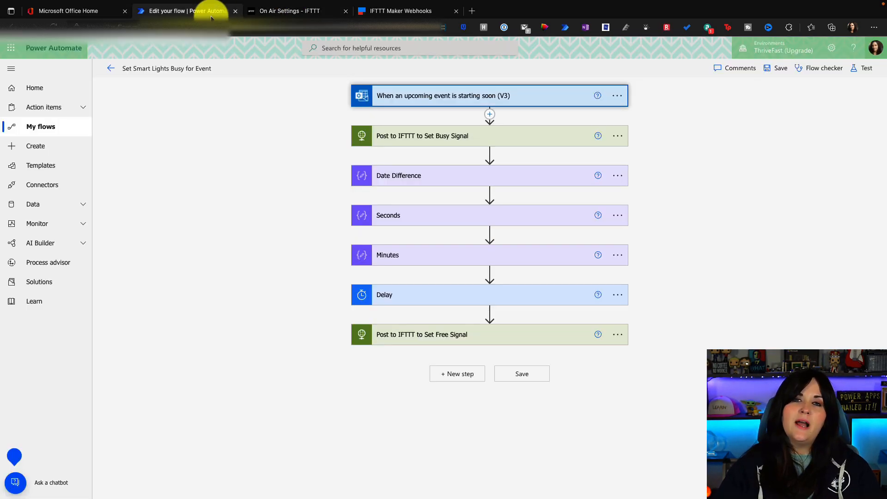
Edit the event name in the 'Post to IFTTT to Set Busy Signal' request URL.
left_click(422, 136)
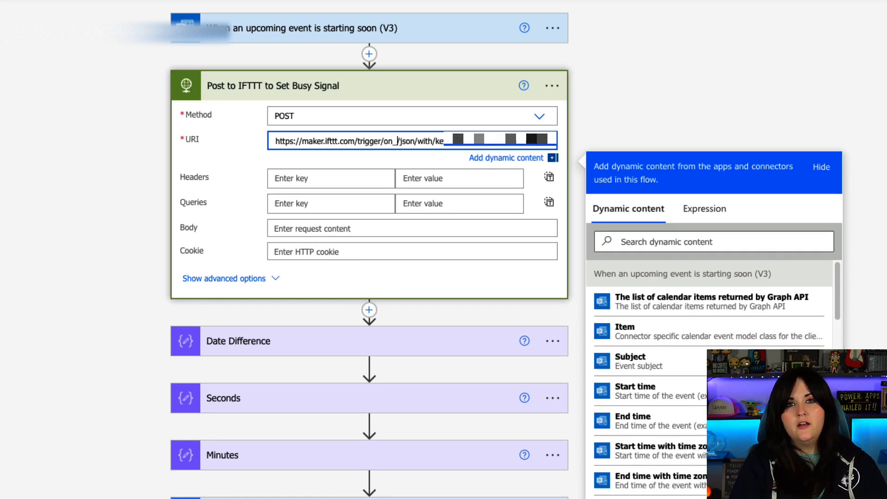
left_click(223, 279)
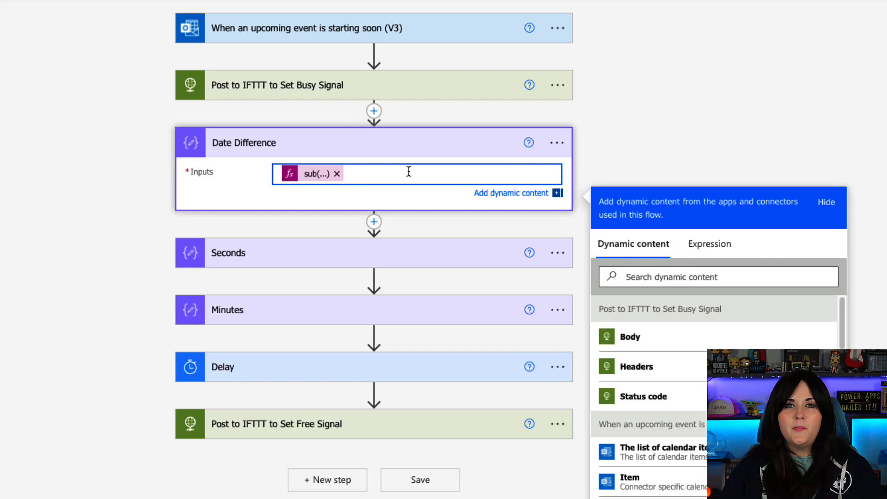
Review the Date Difference sub() expression, the Minutes div() expression and the Delay's count in minutes.
left_click(709, 244)
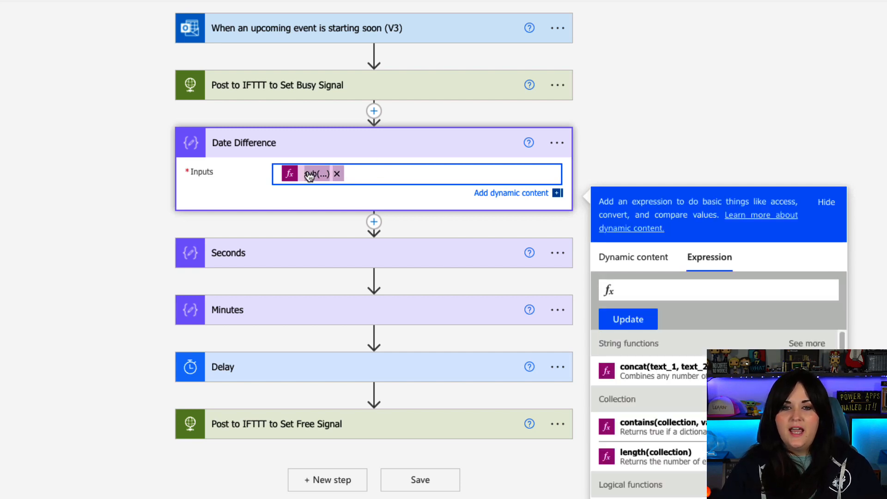
left_click(719, 287)
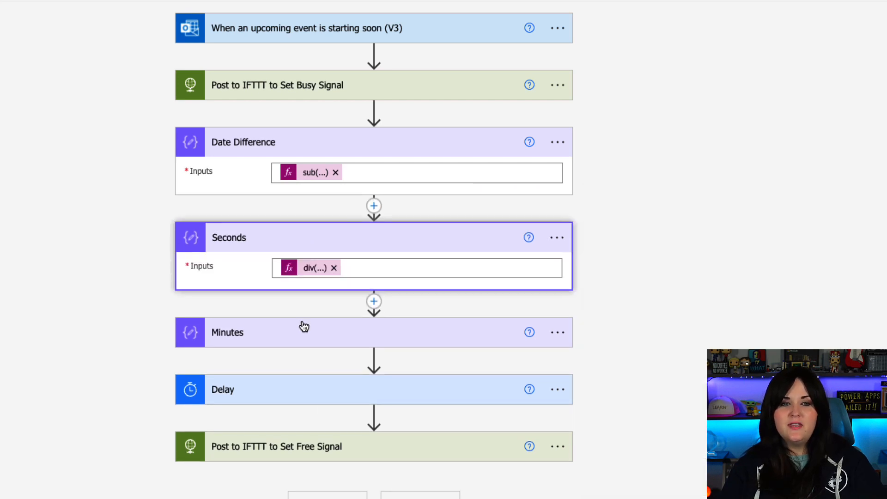
left_click(228, 332)
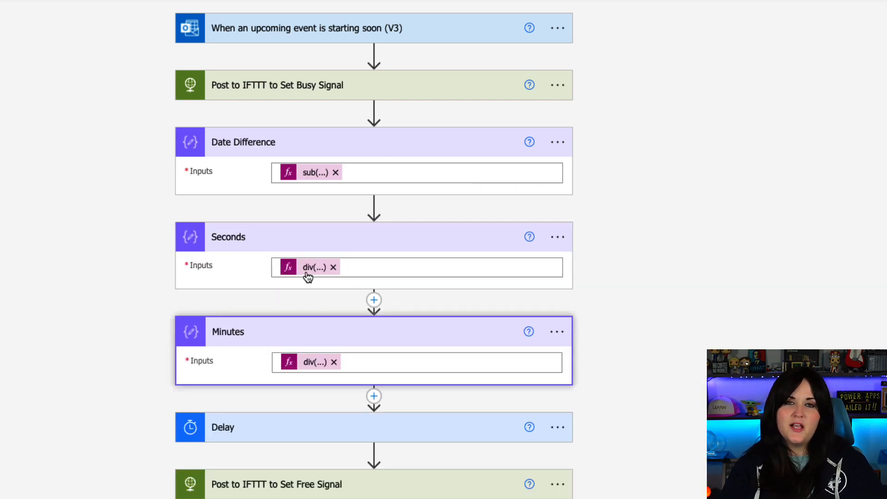
left_click(309, 266)
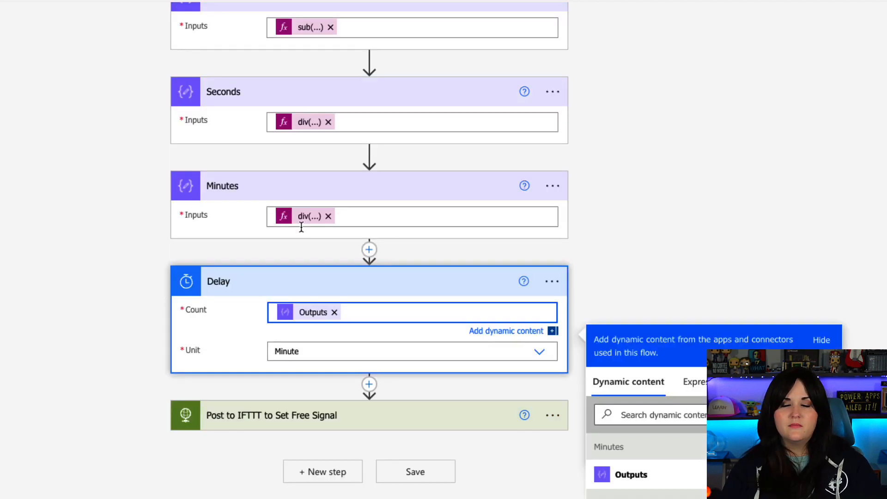
mouse_move(300, 227)
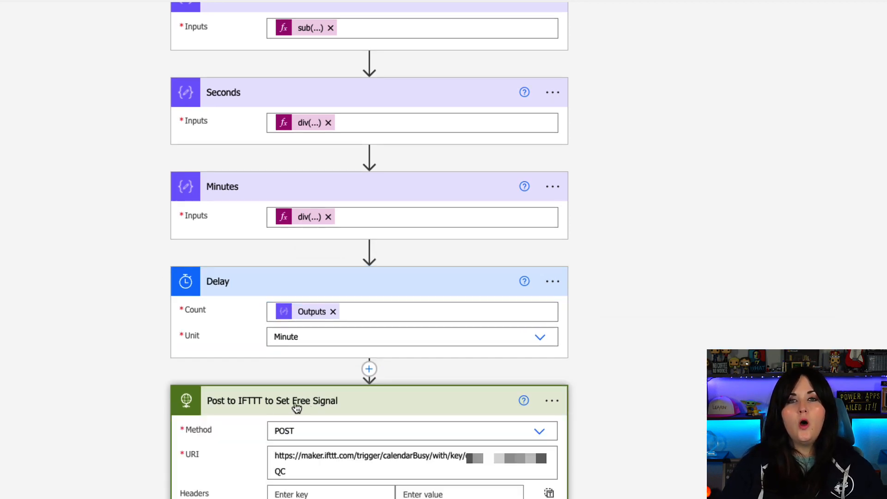
Review the Set Free Signal POST to its IFTTT trigger URL, then move to IFTTT's My Applets page.
scroll("down", 3)
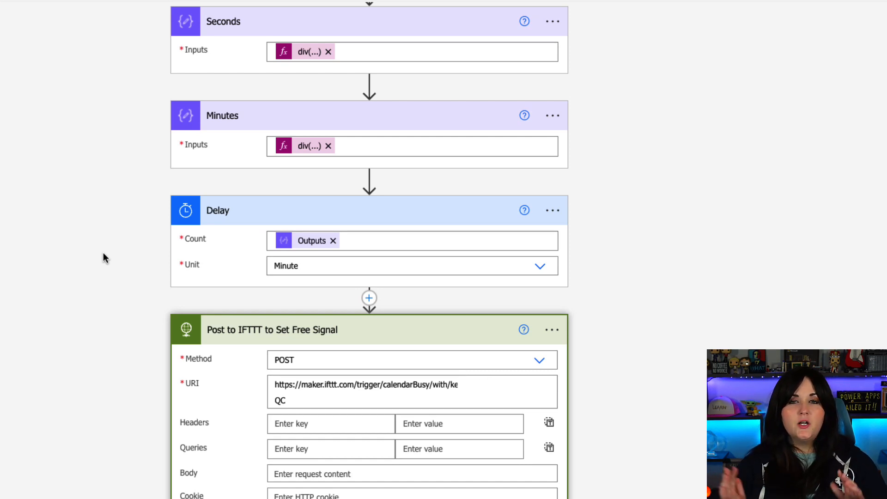
left_click(299, 12)
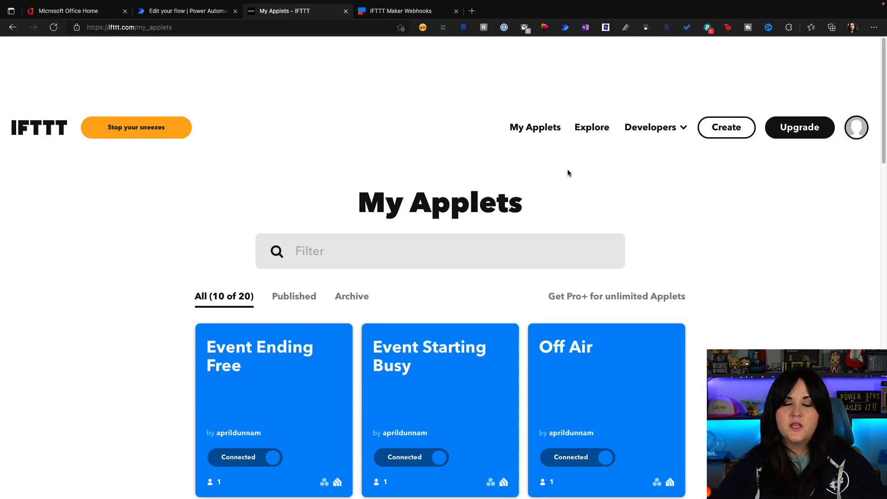
Check in the Off Air applet's settings that its web request trigger uses the off_air event, then return to the flow.
scroll("down", 3)
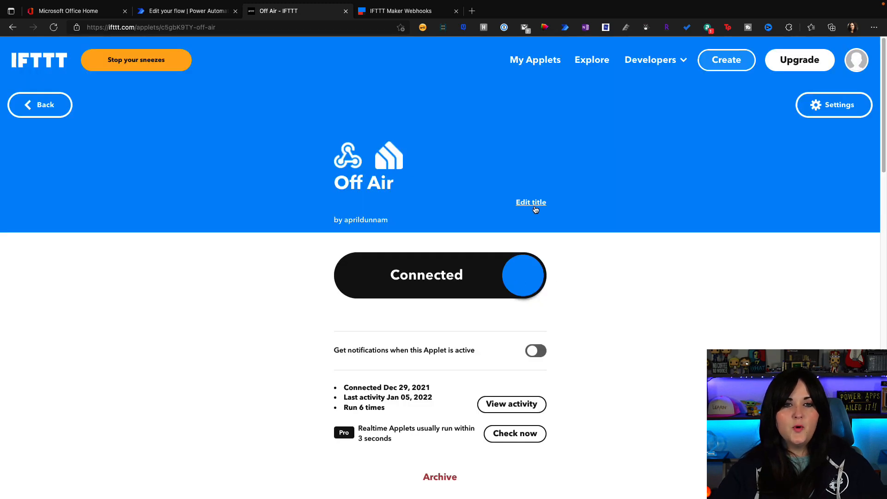
left_click(833, 104)
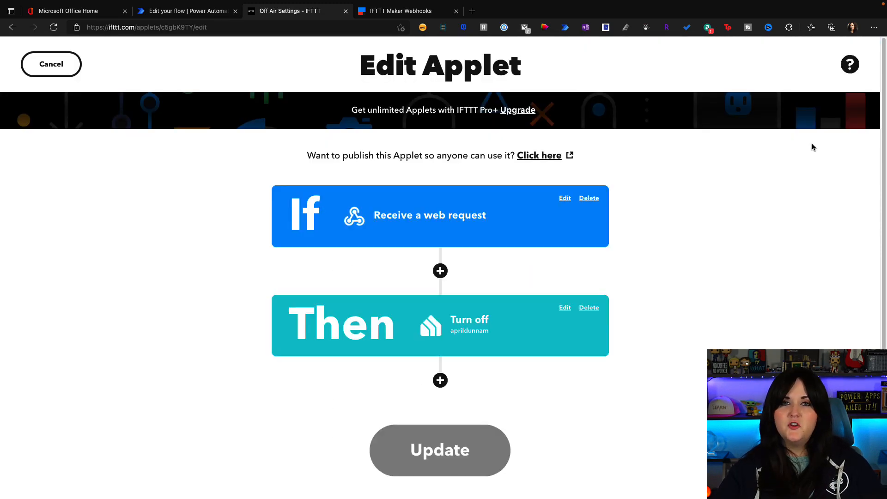
left_click(564, 198)
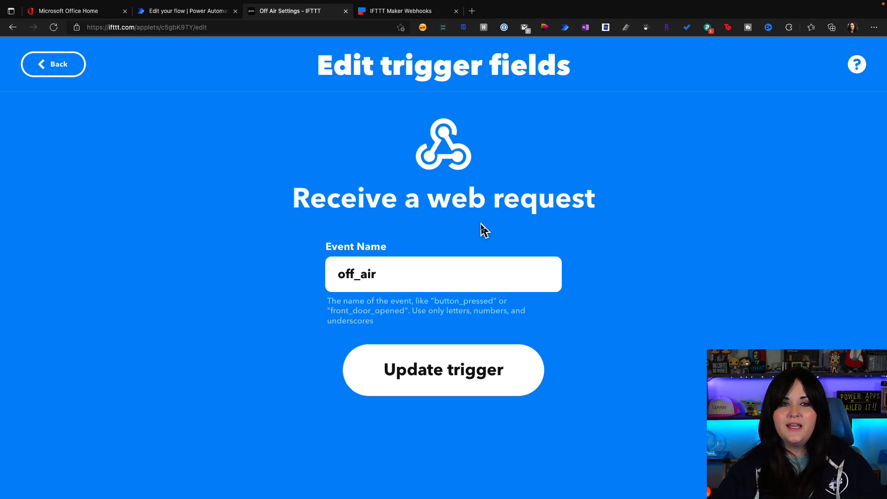
left_click(443, 370)
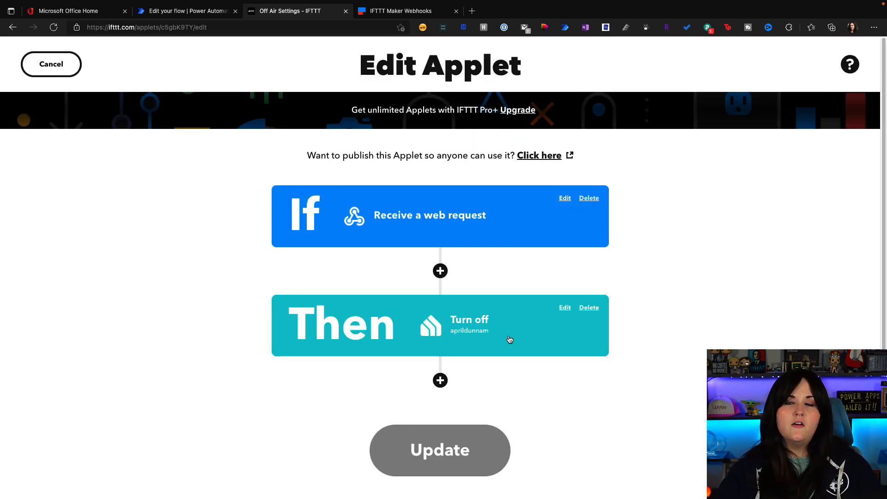
left_click(187, 11)
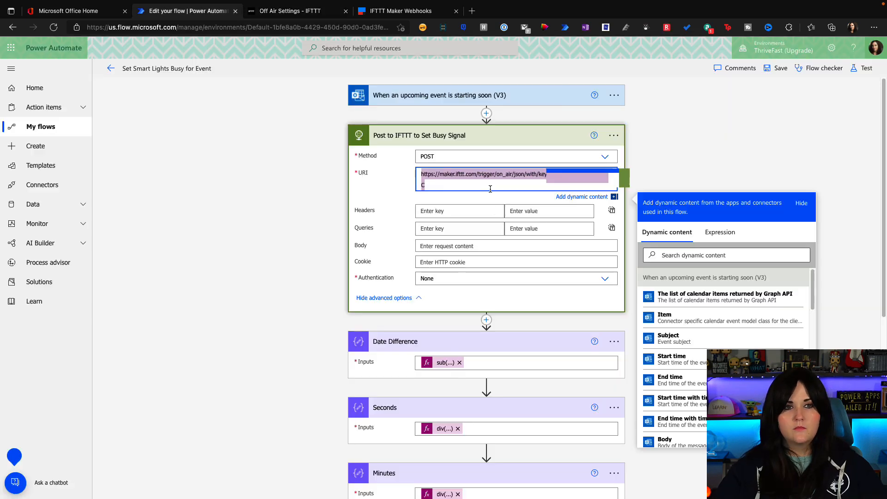
Save the Set Smart Lights Busy for Event flow with on_air/off_air webhooks, then move to Outlook.
scroll("down", 3)
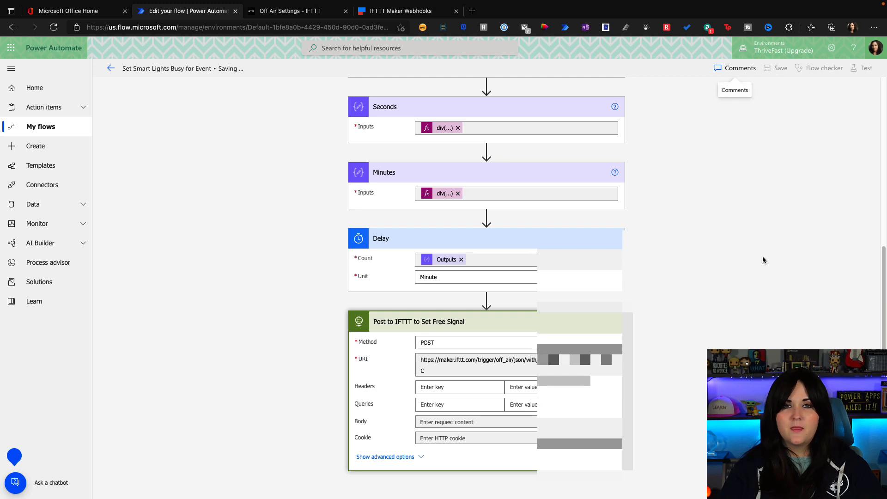
left_click(781, 68)
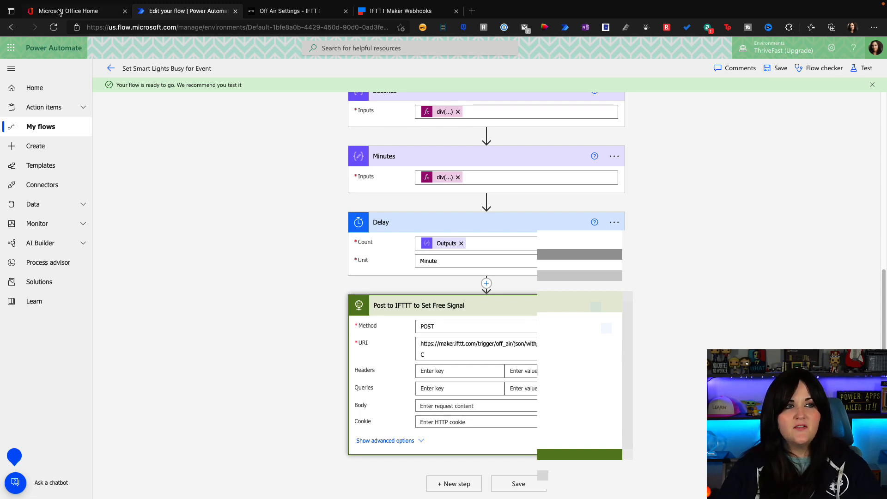
left_click(68, 11)
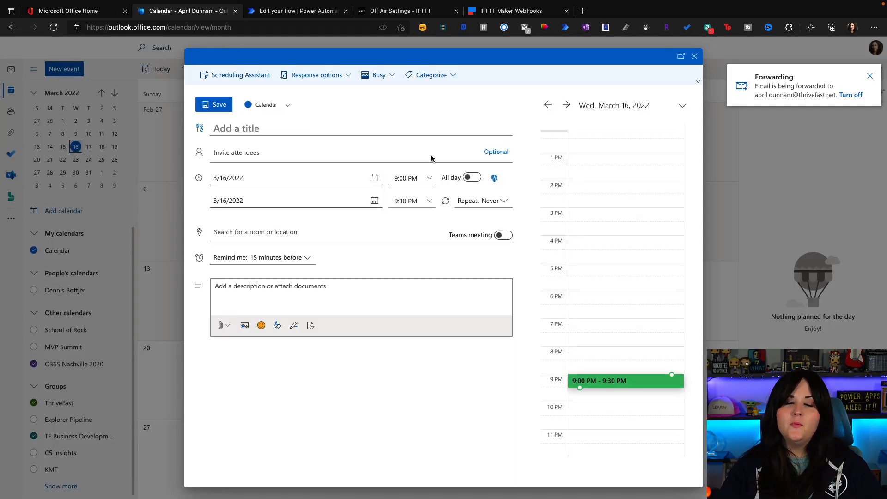
Create an 'On Air Check' event from 8:13 PM to 8:20 PM on March 16 and save it.
type("On Air Check")
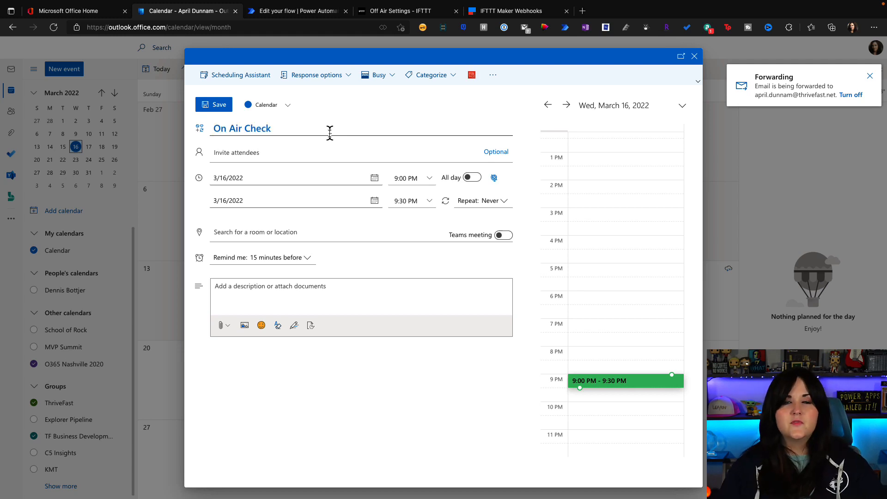
left_click(373, 178)
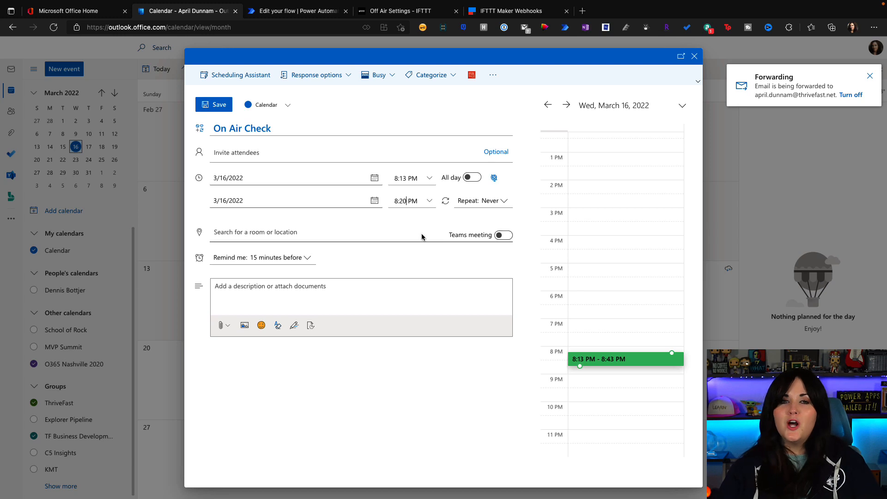
left_click(218, 105)
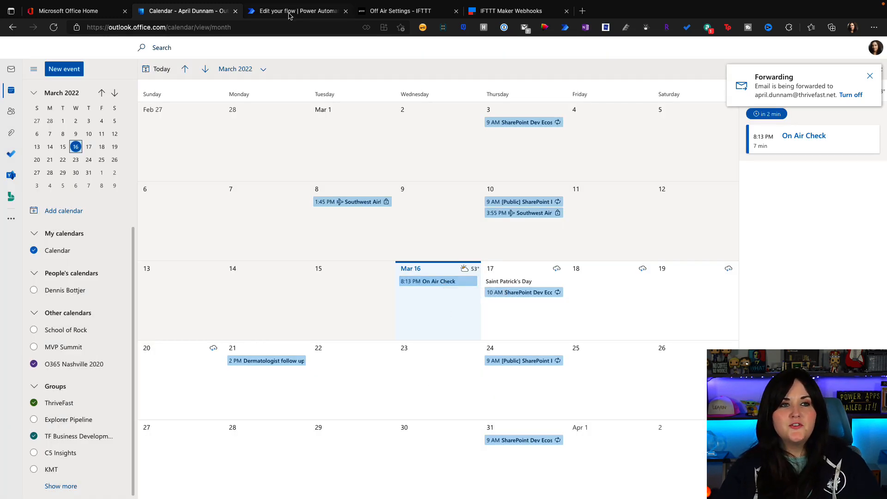
left_click(294, 11)
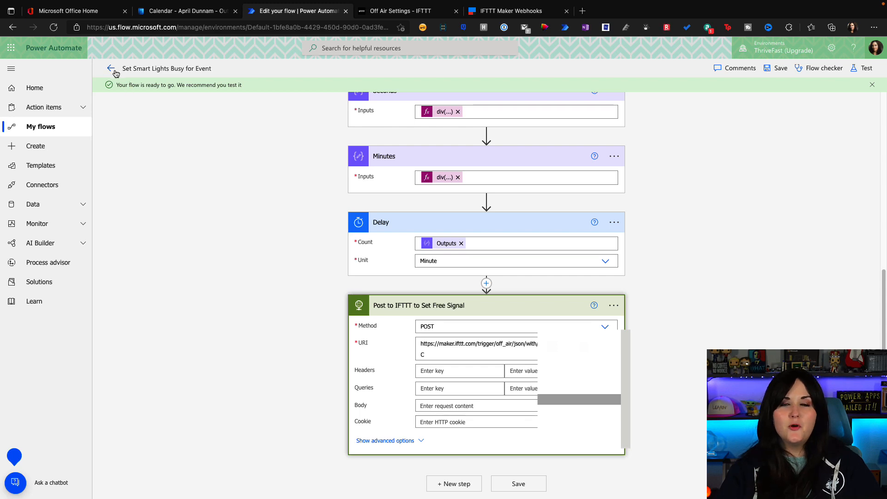
Leave the editor and list all runs, showing the new Mar 16, 8:14 PM run still running.
left_click(111, 67)
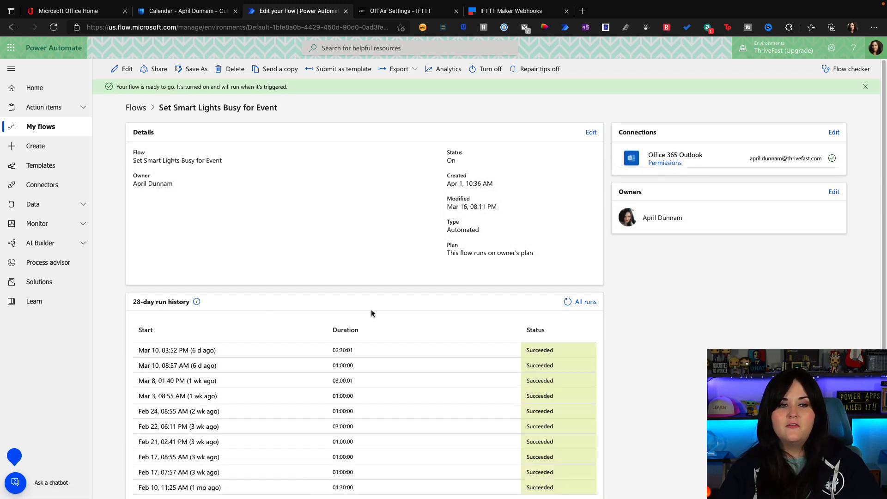
left_click(585, 301)
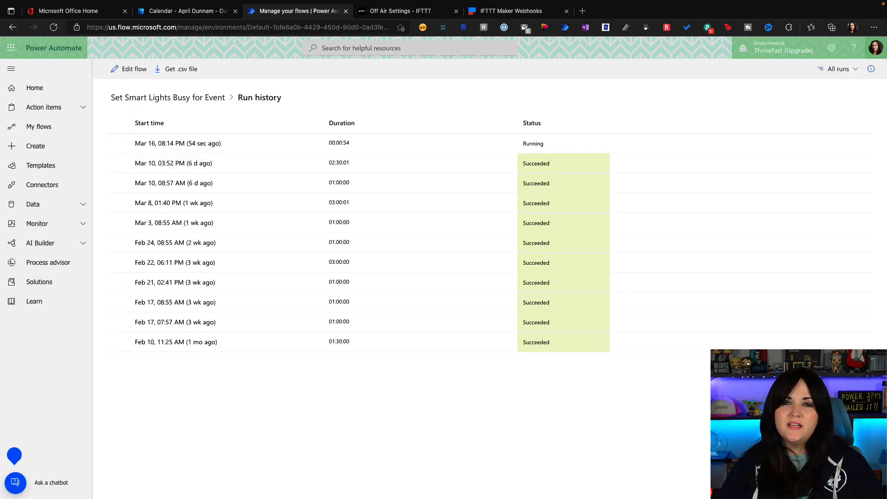
mouse_move(177, 143)
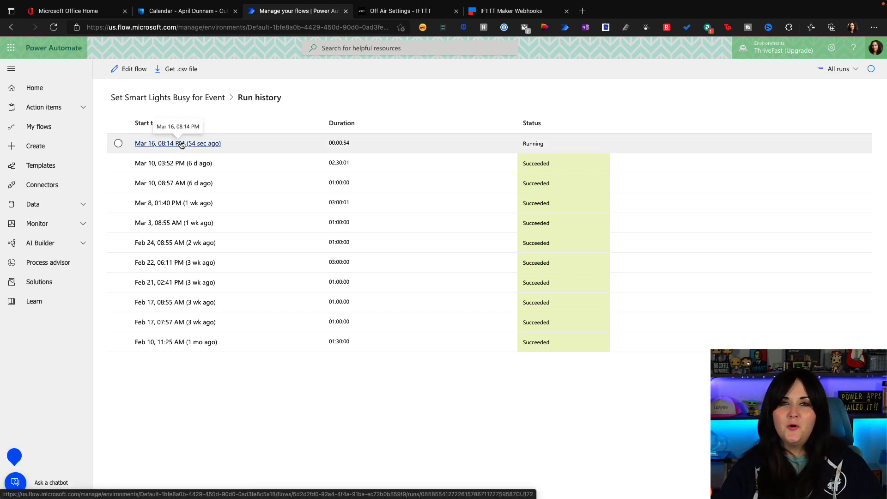
Open the 8:14 PM run and inspect the Delay step waiting 7 minutes before the free signal.
left_click(177, 143)
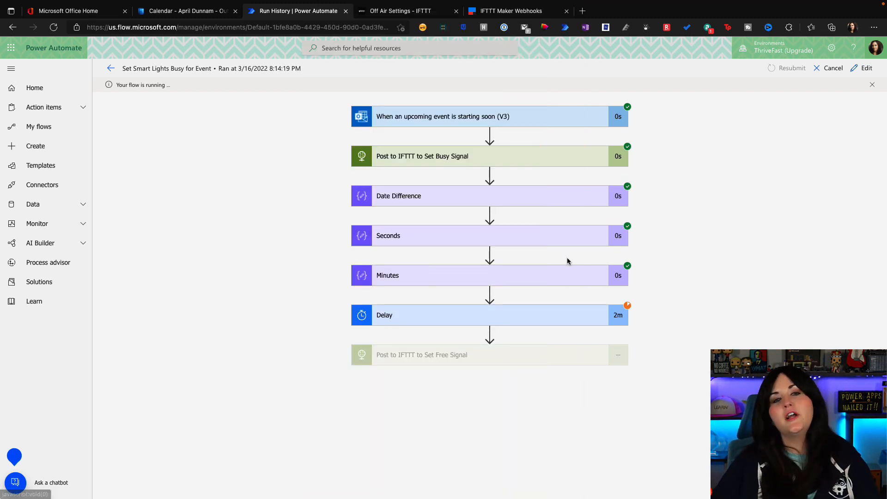
left_click(481, 316)
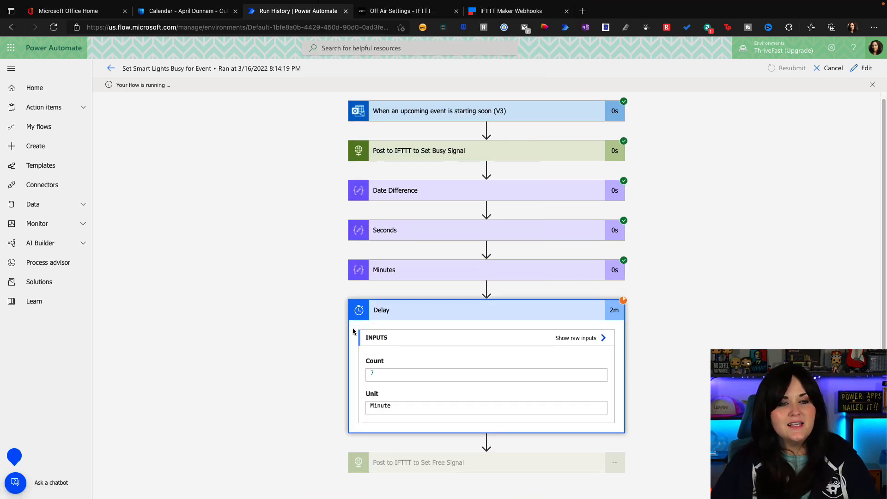